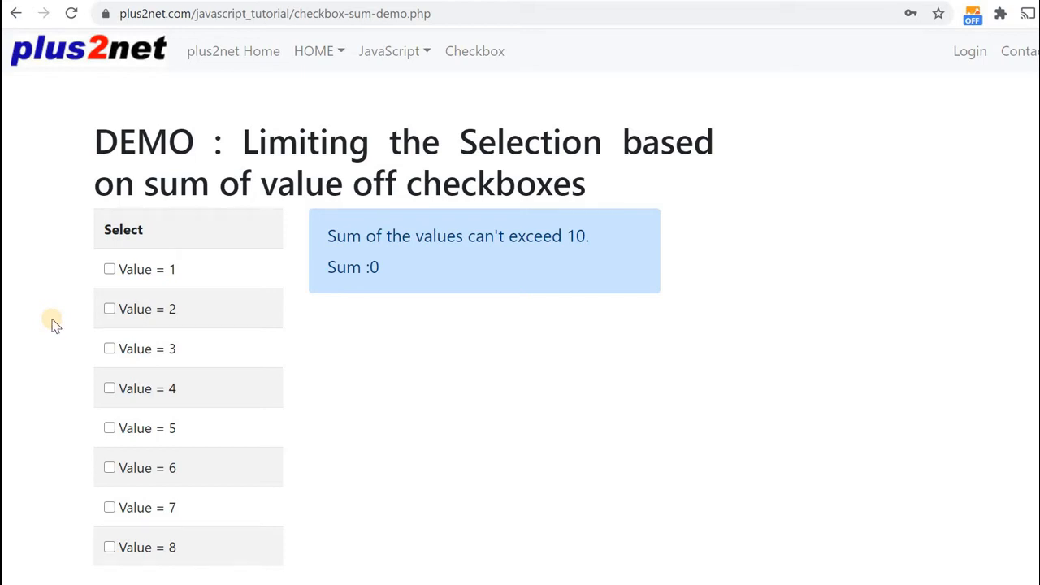
mouse_move(361, 382)
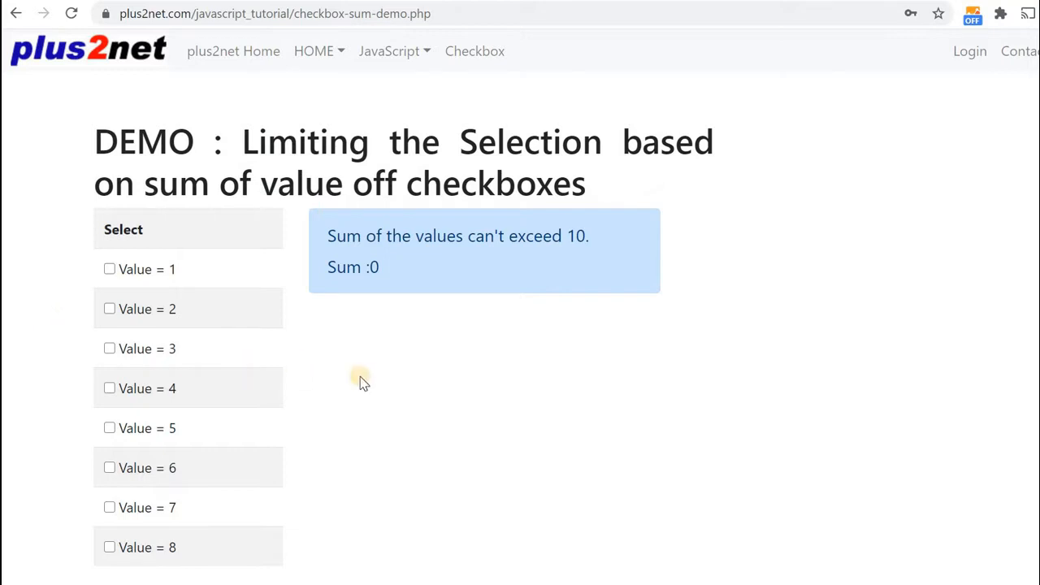
mouse_move(370, 384)
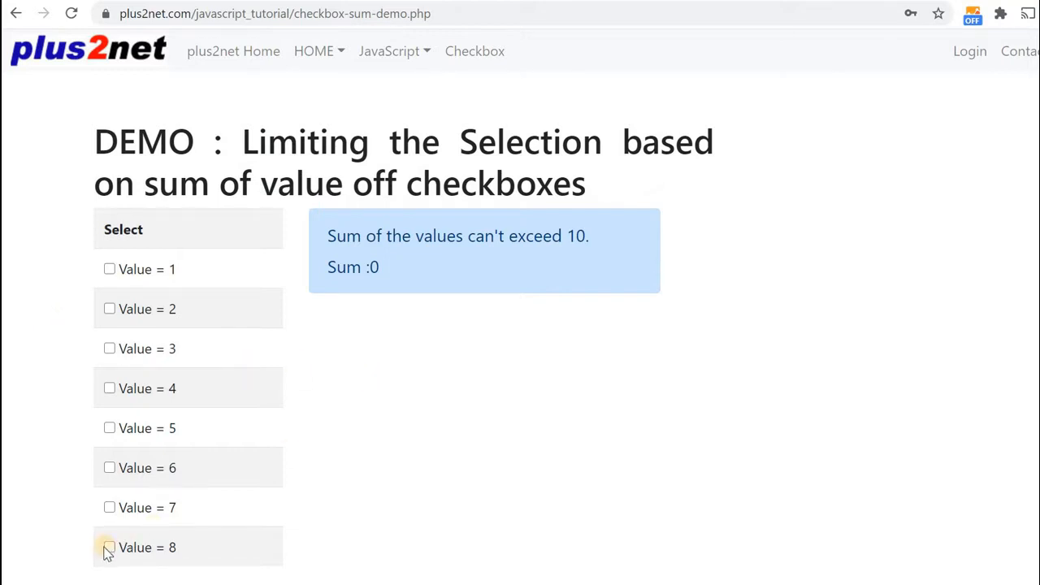
Tick Value 8, try adding Value 7 past the limit, dismiss the warning and untick 8
left_click(109, 546)
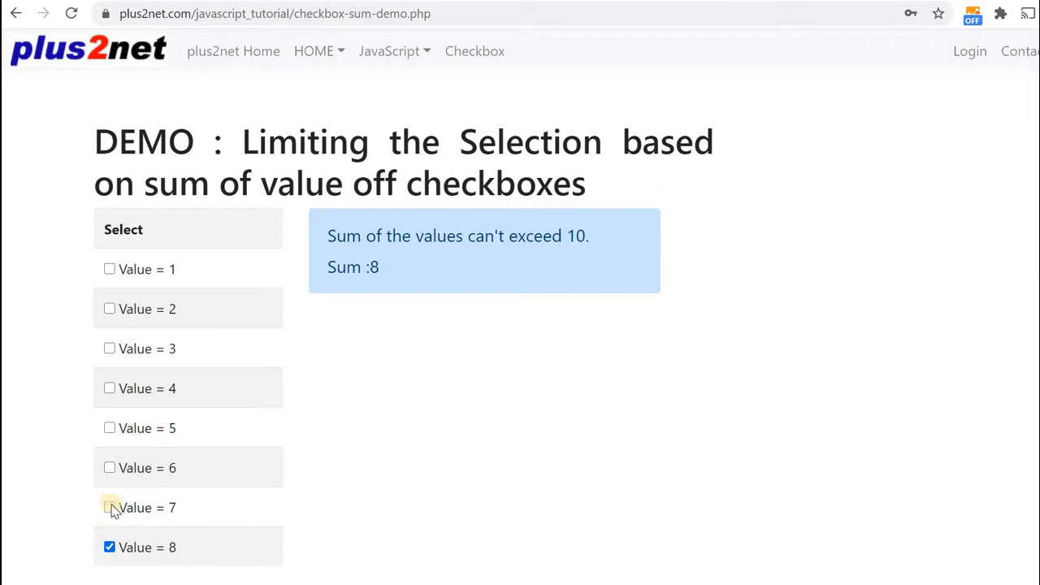
left_click(109, 507)
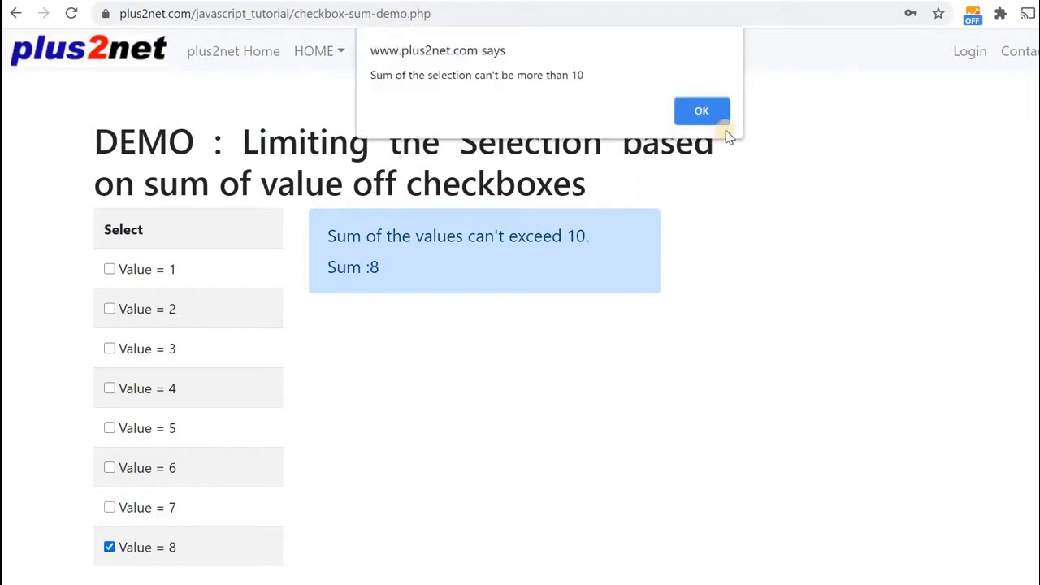
left_click(702, 111)
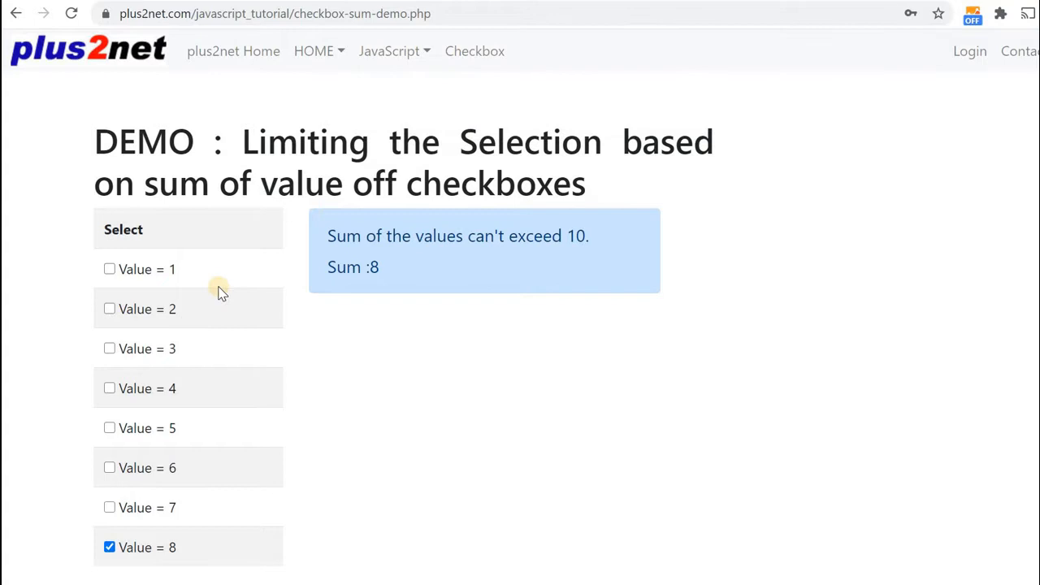
mouse_move(111, 480)
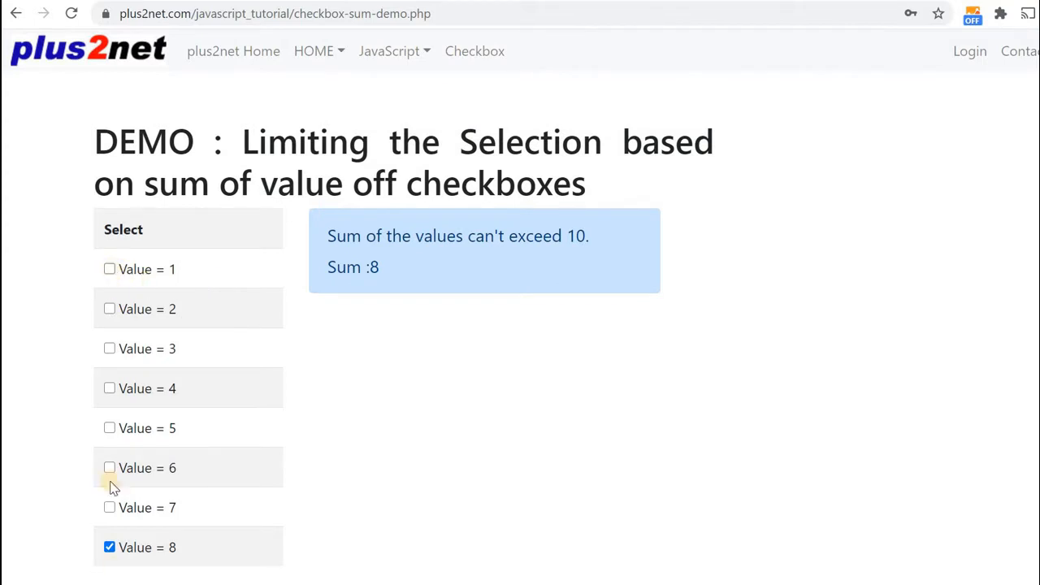
left_click(110, 546)
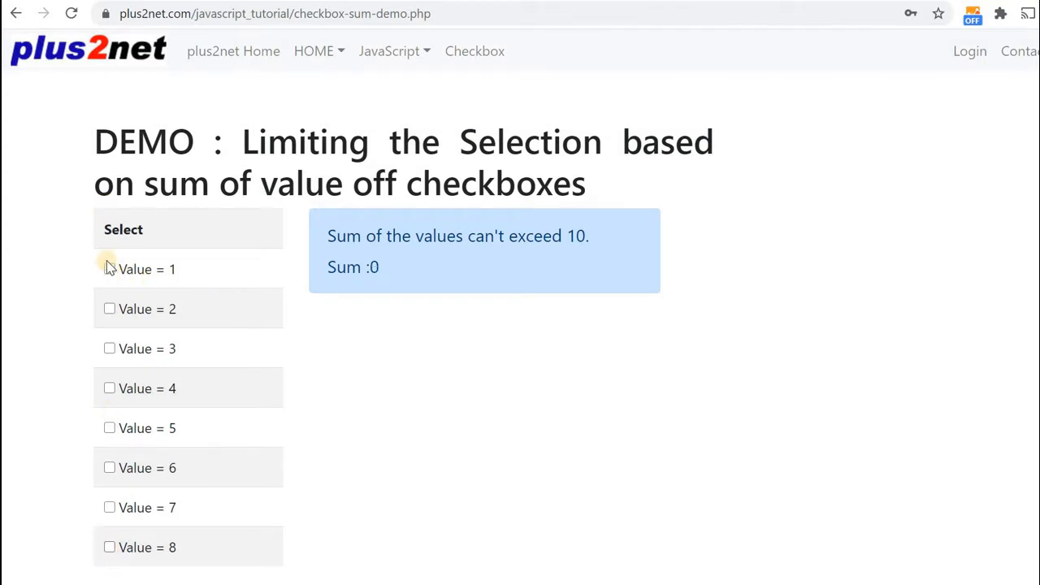
Tick Values 1–4 to reach Sum 10, try Value 5 past the limit and dismiss the warning
left_click(109, 270)
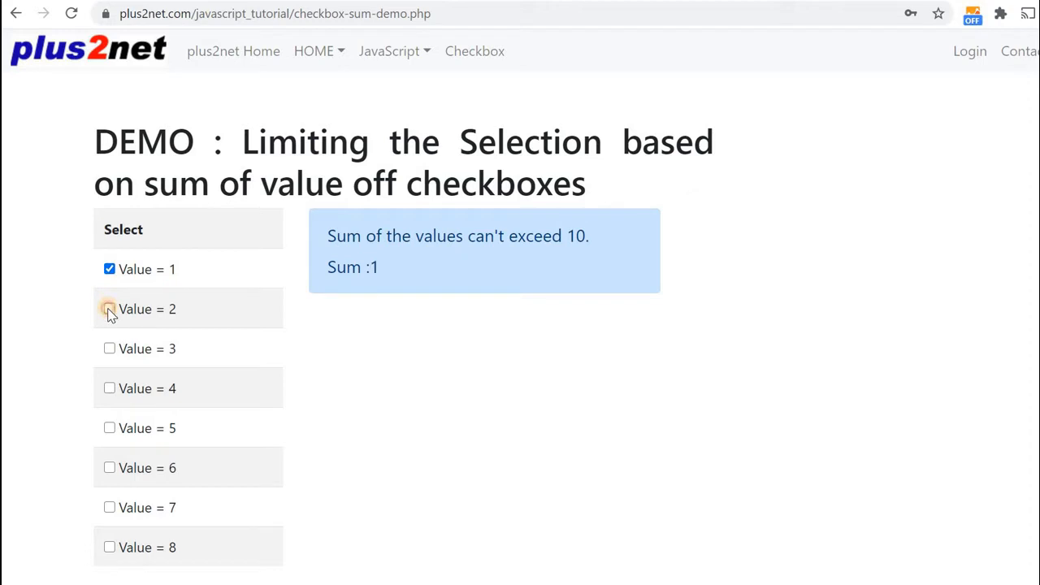
left_click(109, 348)
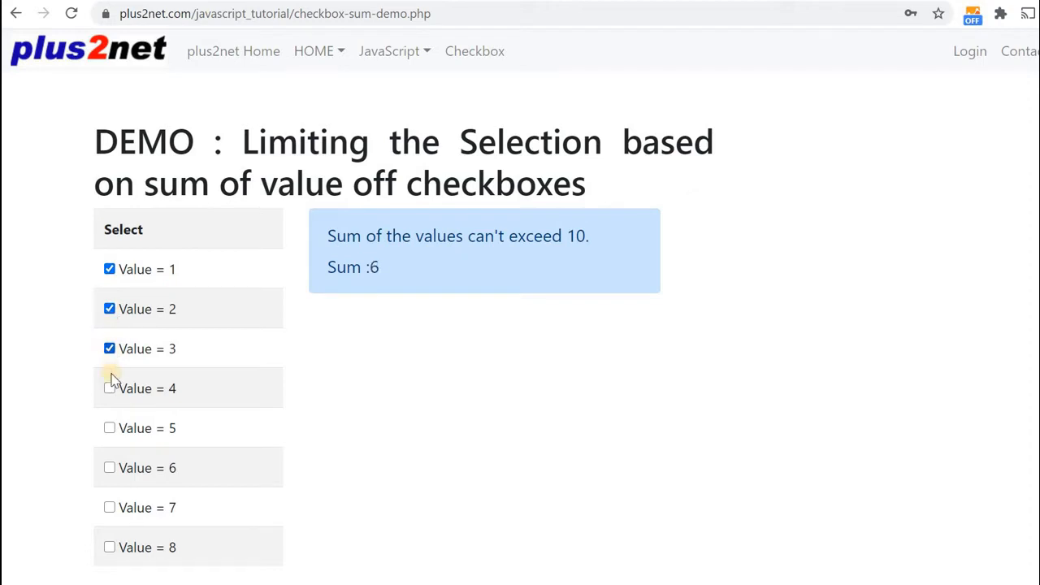
left_click(111, 389)
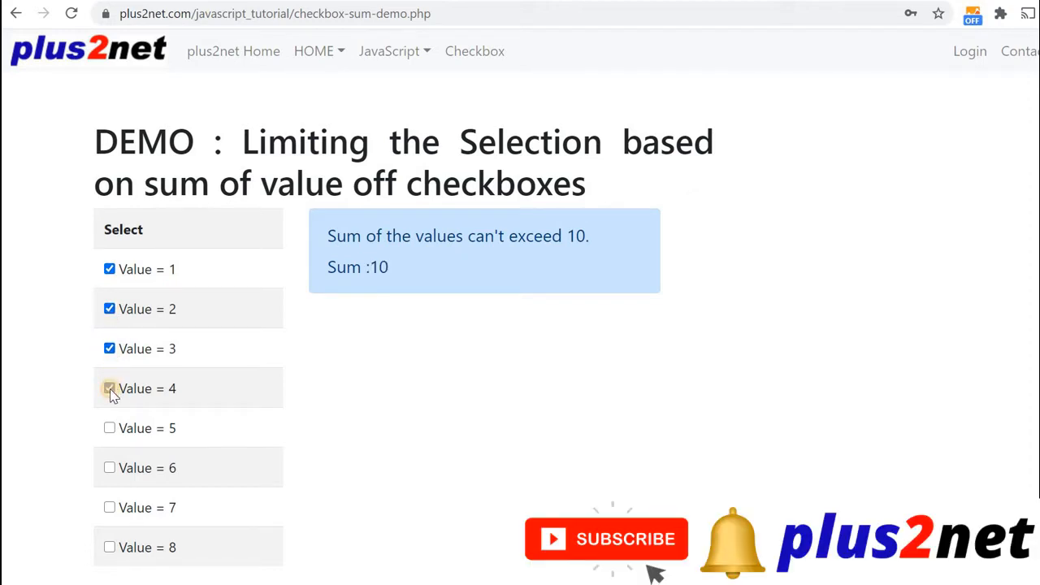
left_click(111, 388)
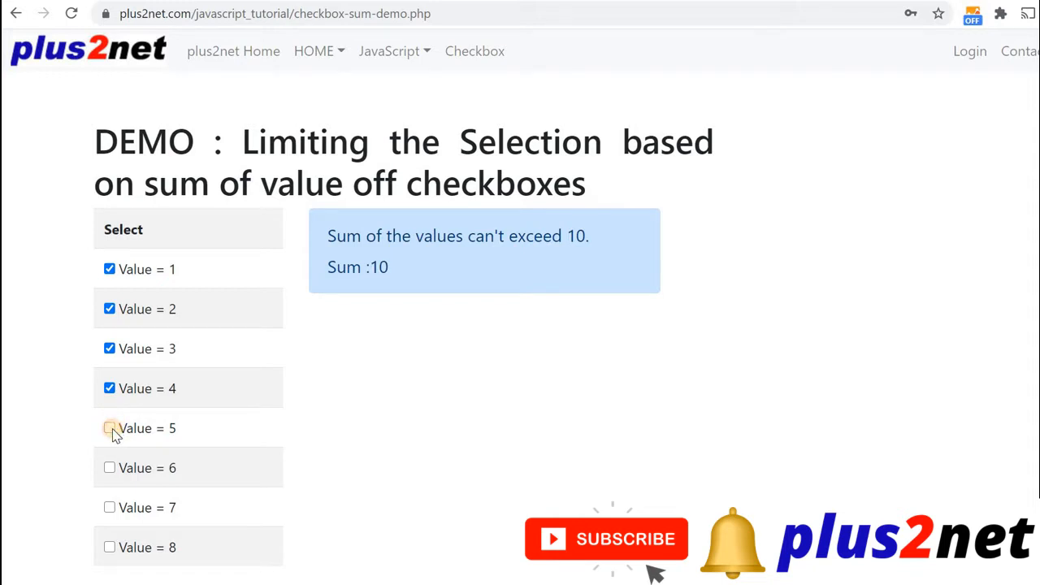
left_click(110, 429)
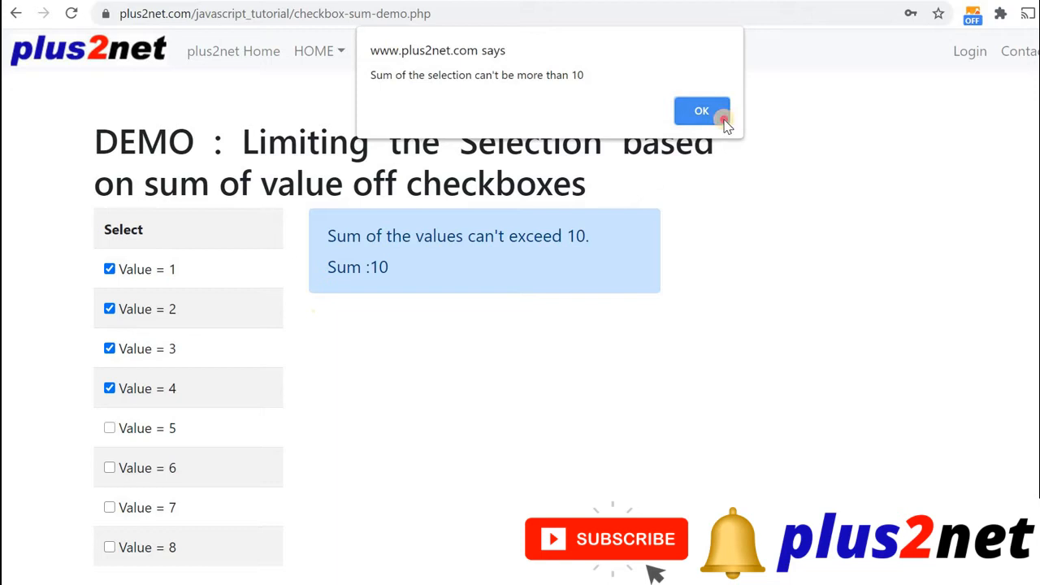
left_click(702, 110)
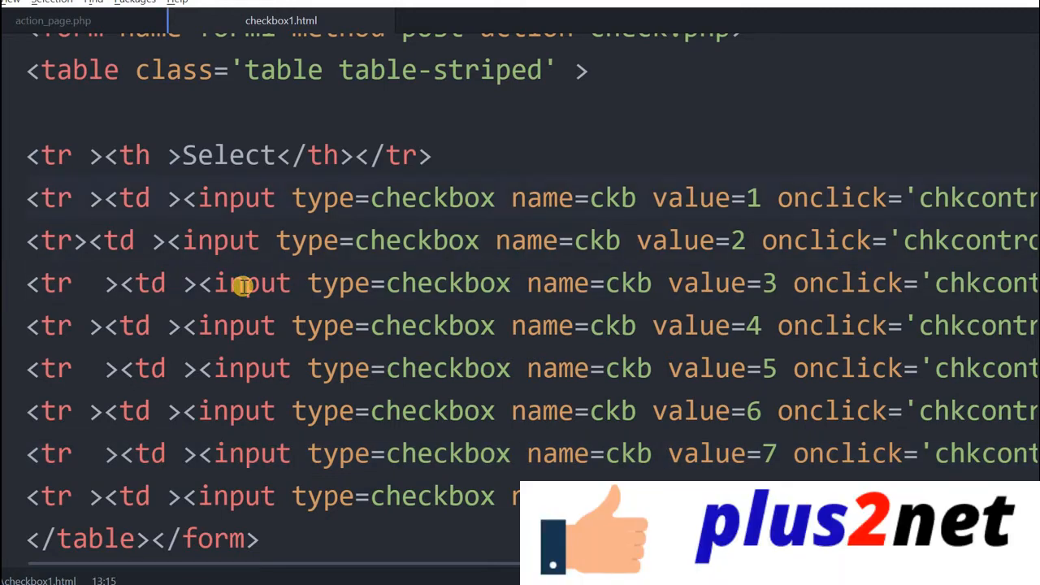
left_click(588, 198)
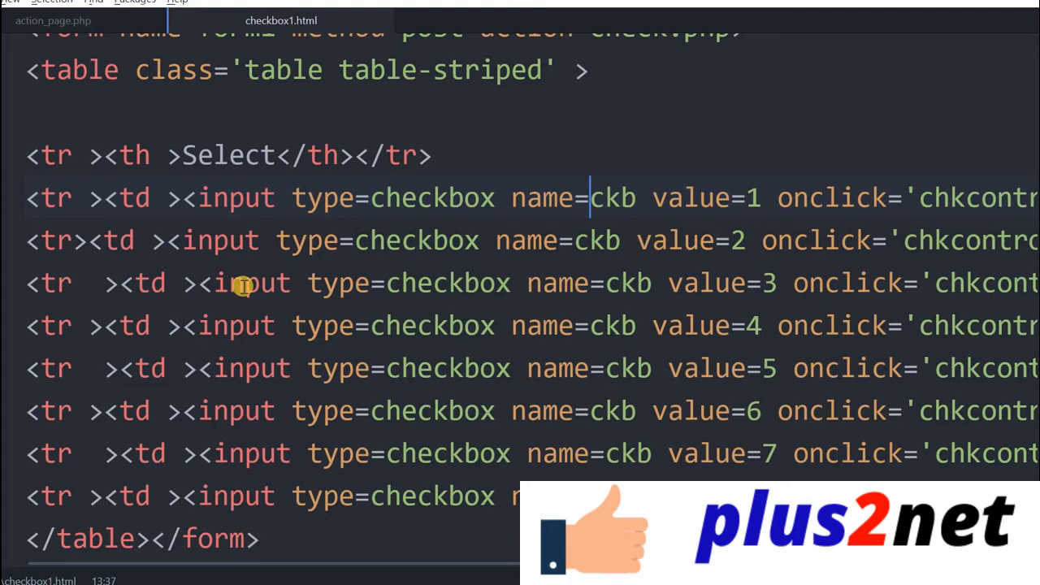
left_click(637, 240)
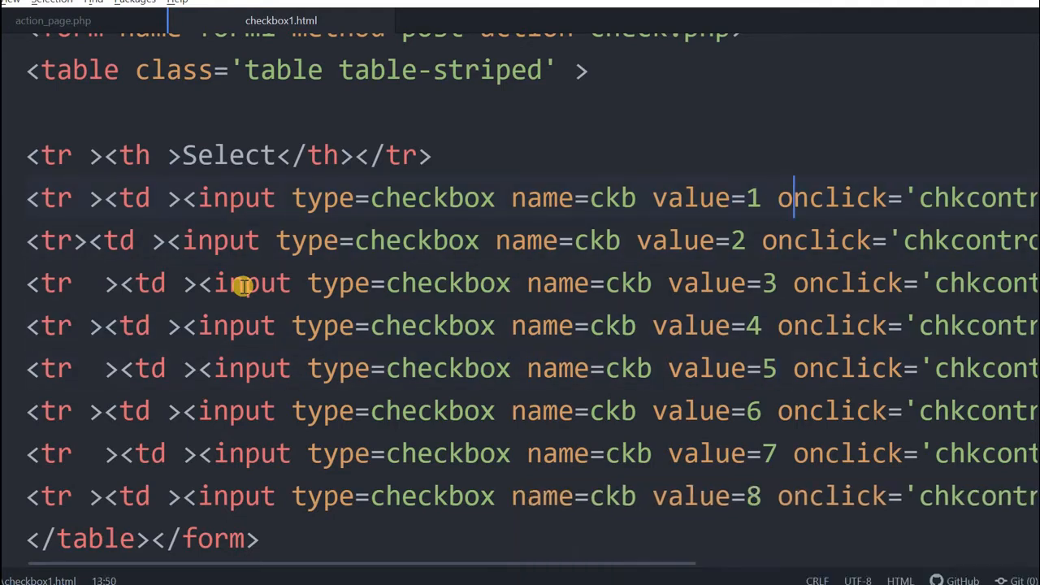
scroll("right", 3)
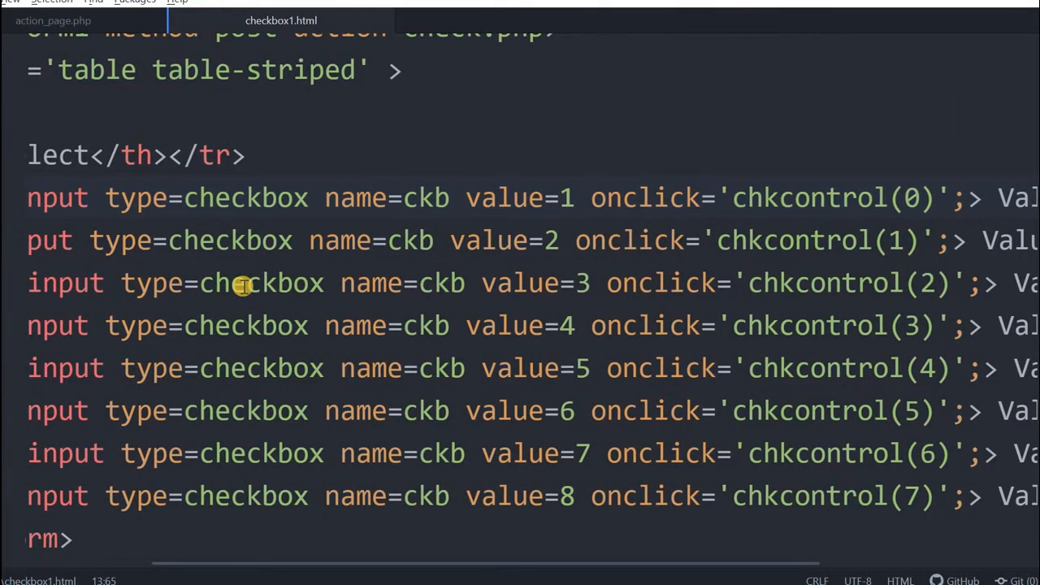
left_click(843, 198)
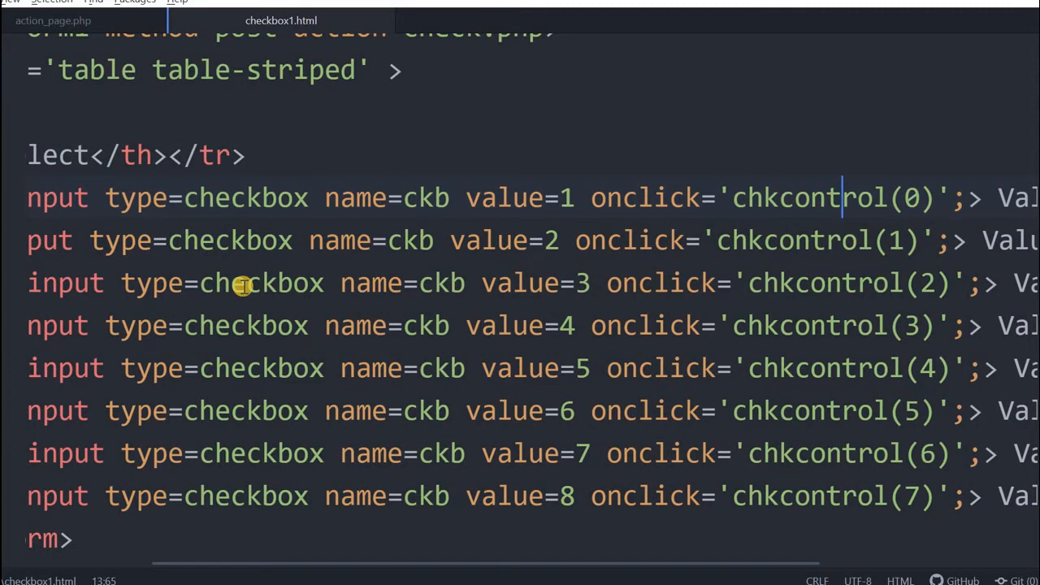
scroll("right", 3)
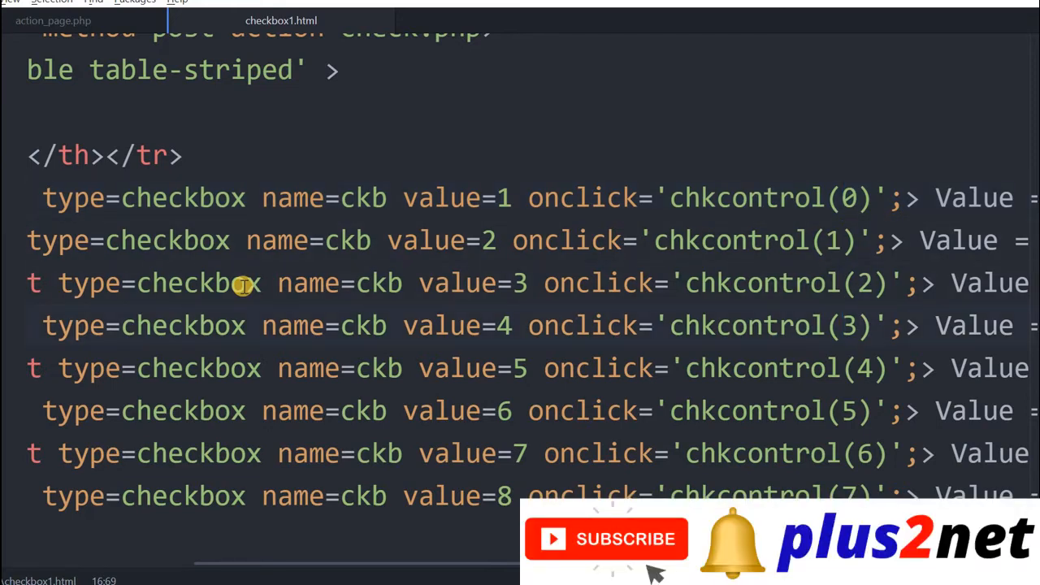
left_click(842, 325)
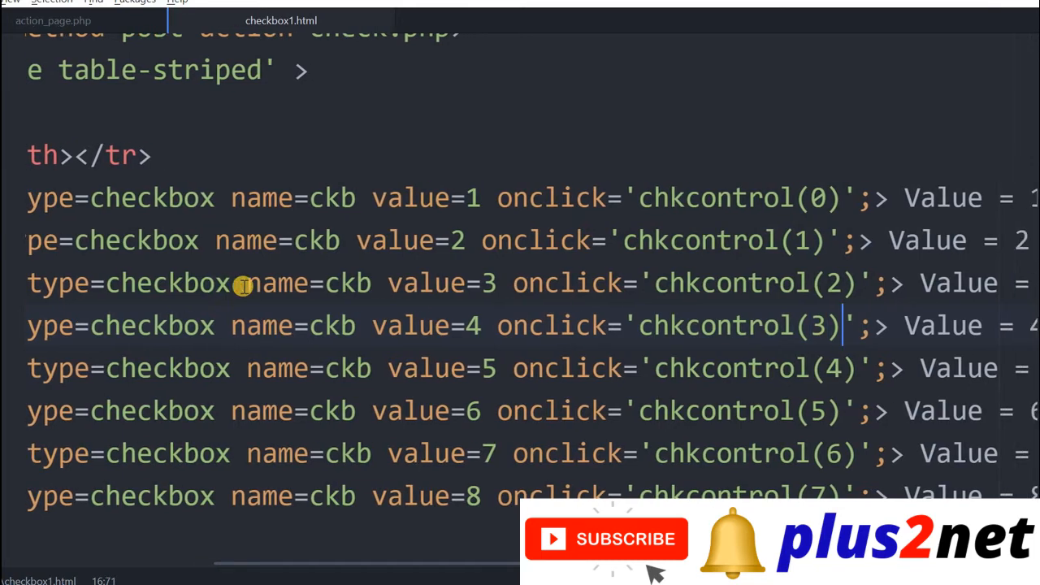
scroll("right", 3)
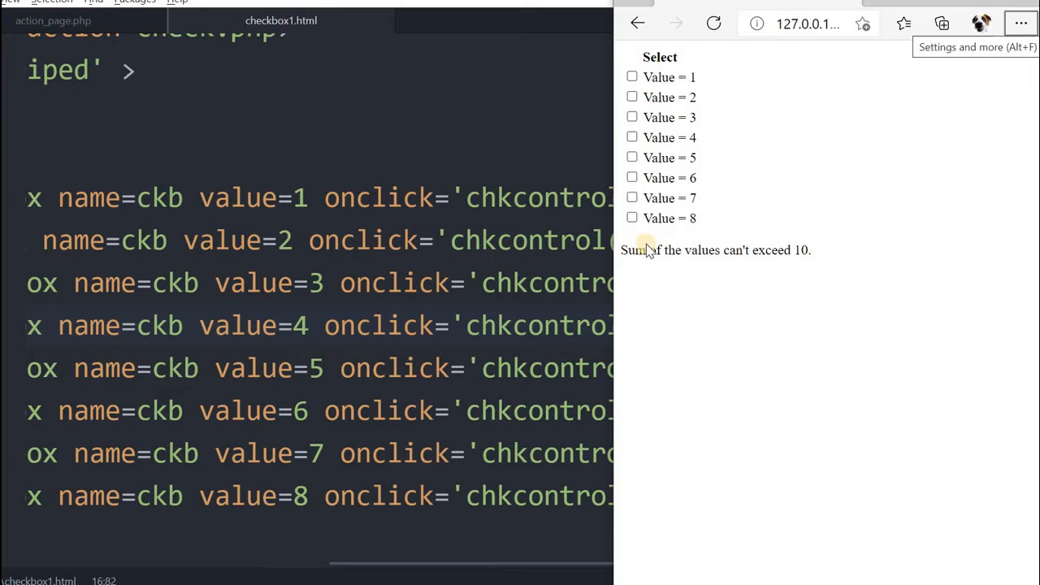
mouse_move(660, 284)
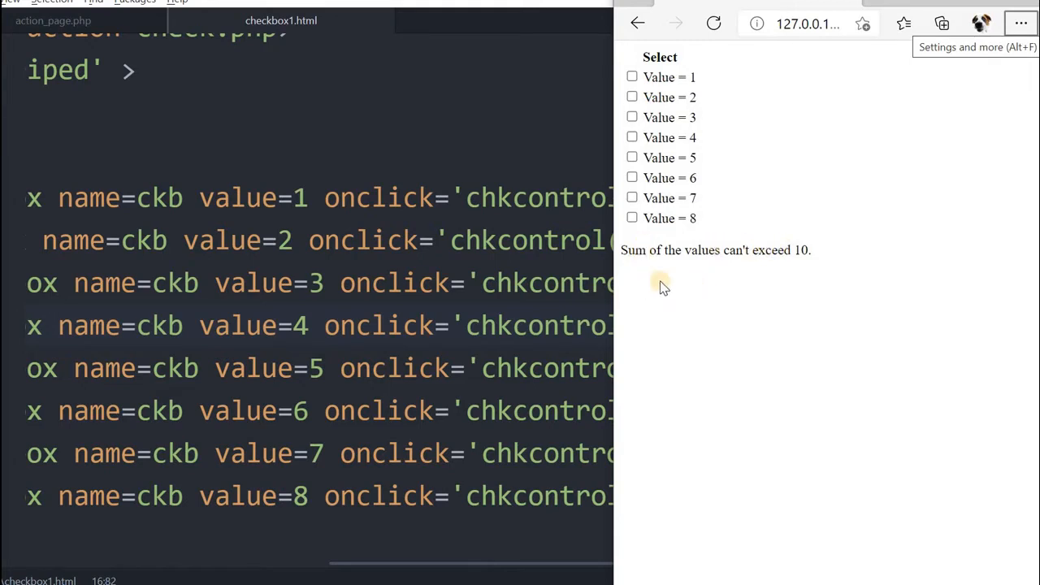
mouse_move(569, 230)
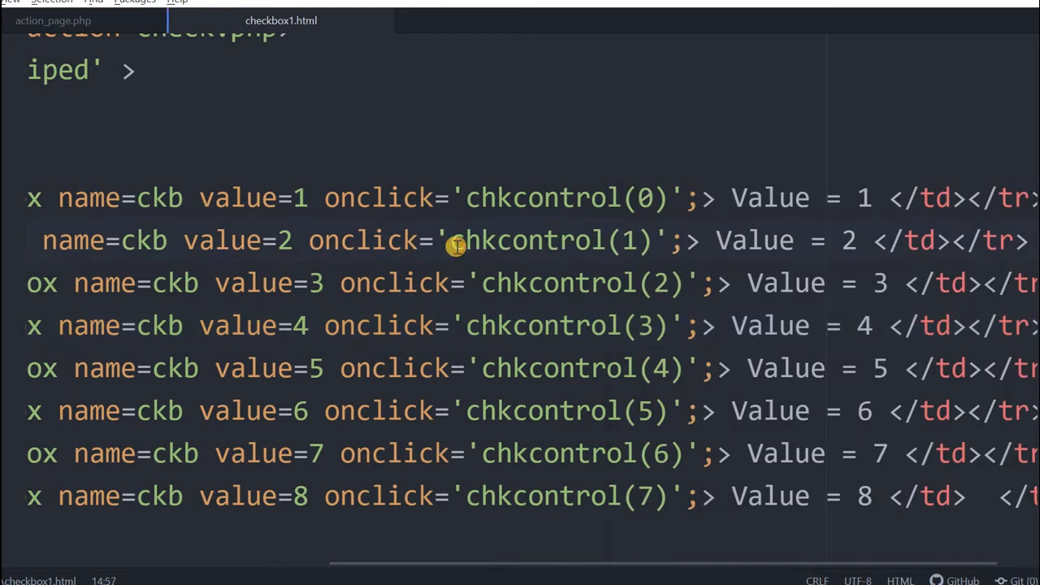
Declare function chkcontrol(j) in the script block and start its body with sum=0
left_click(449, 240)
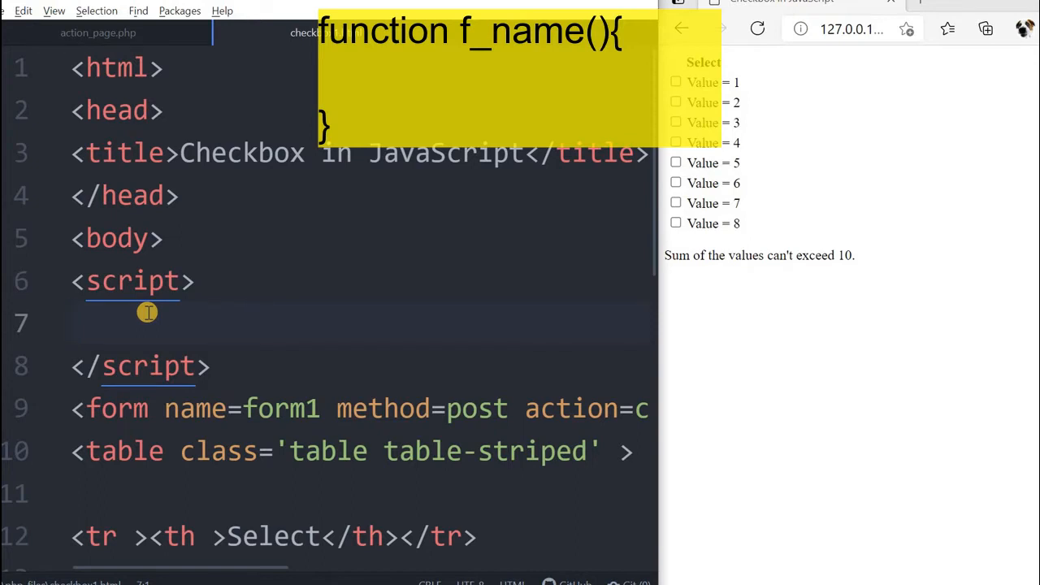
type("function h")
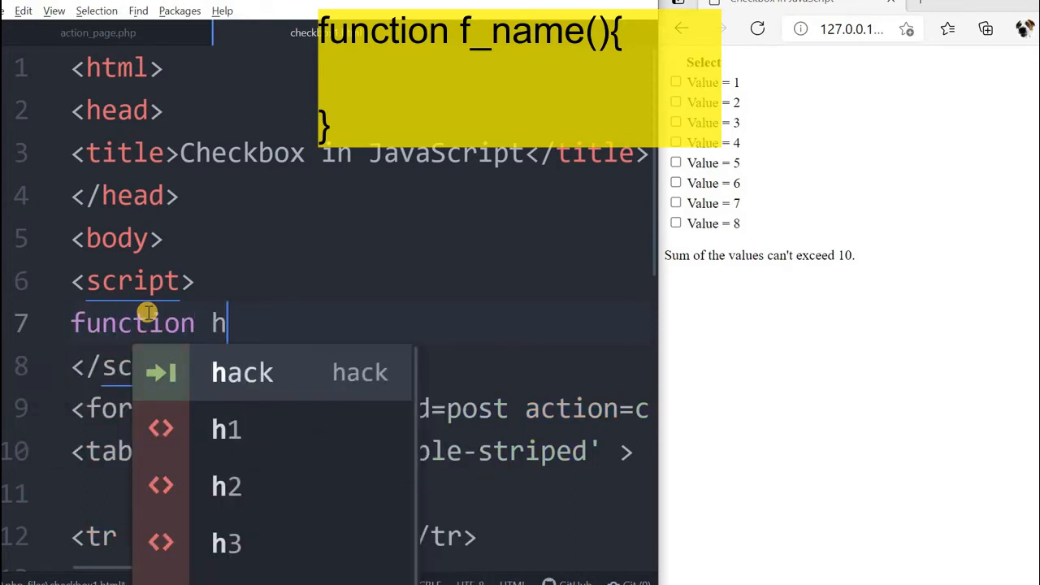
type("ck")
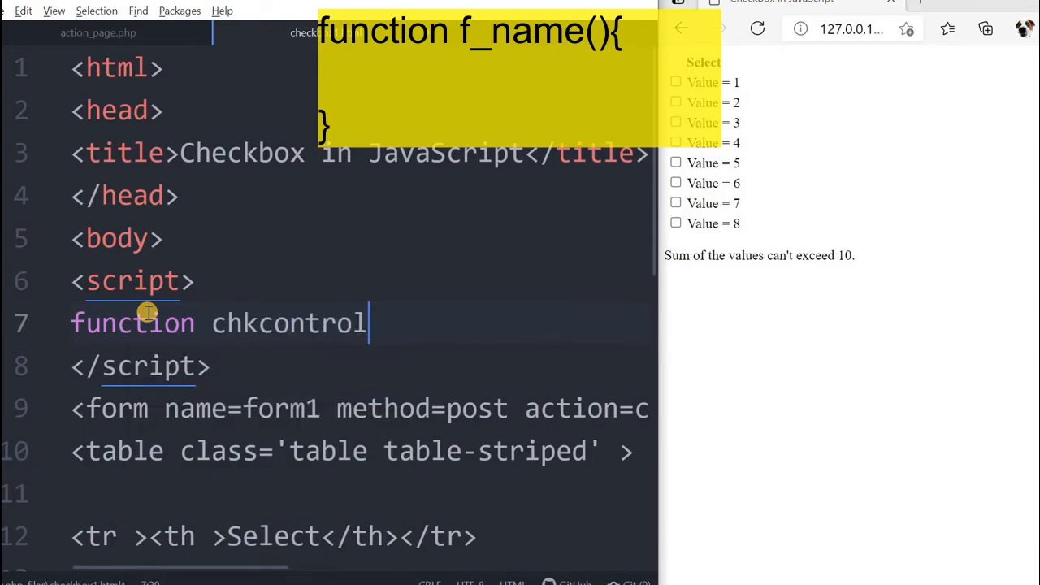
type("(j)")
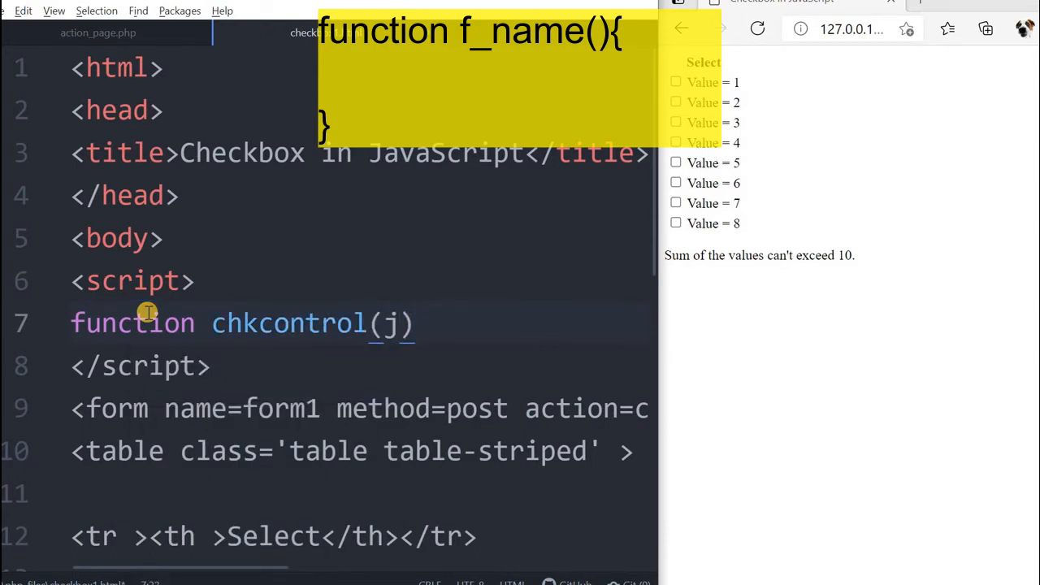
type("{")
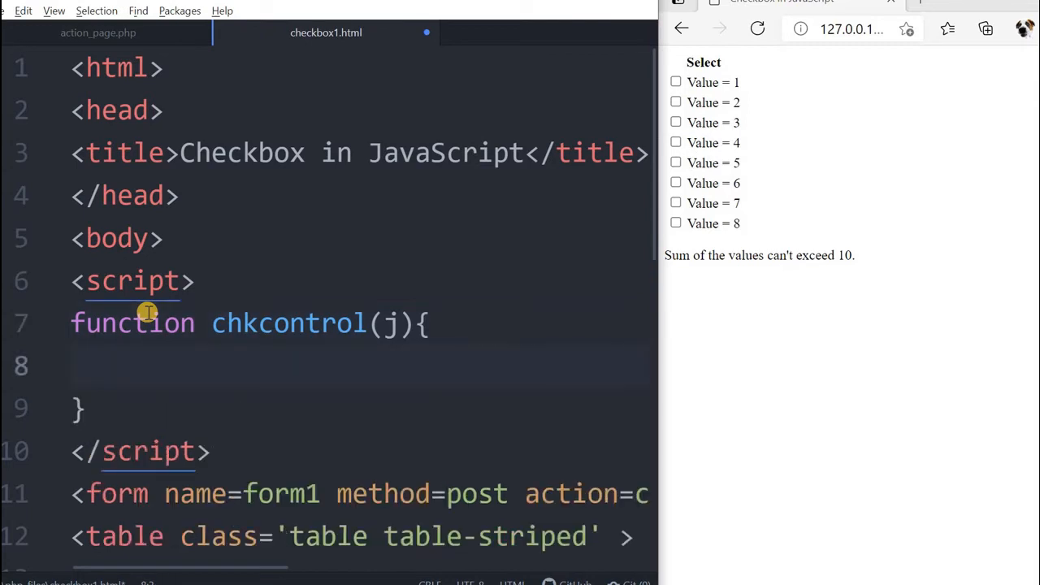
left_click(101, 366)
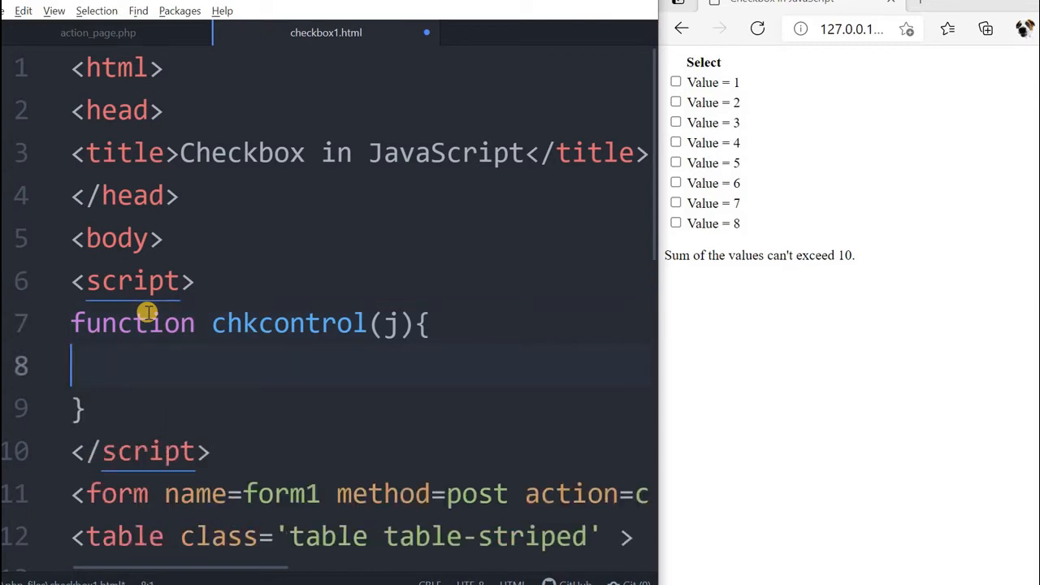
type("sum=0;")
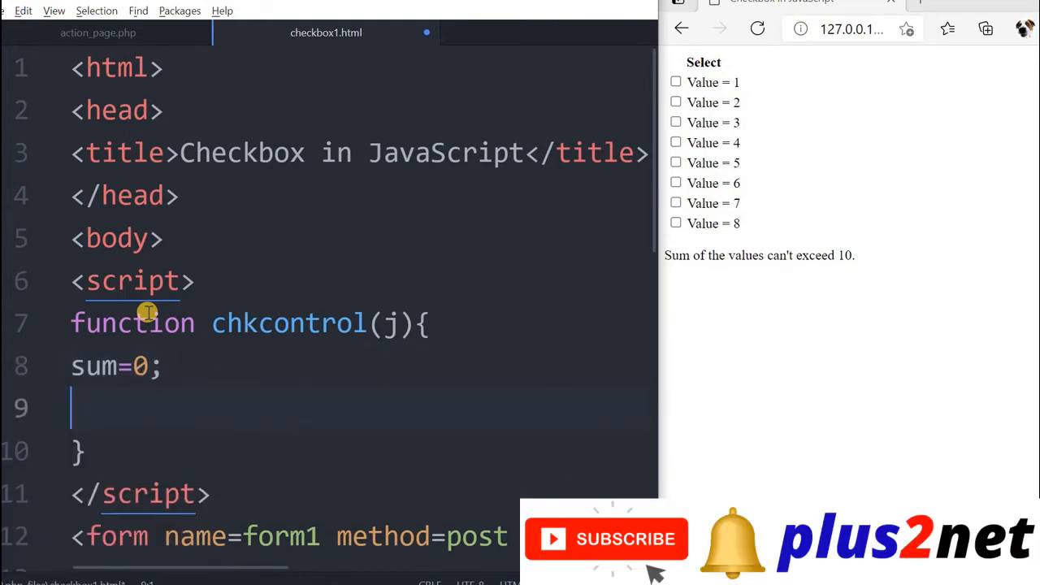
Write the loop header for (i=0;i<document.form1.ckb.length;i++)
type("for ()")
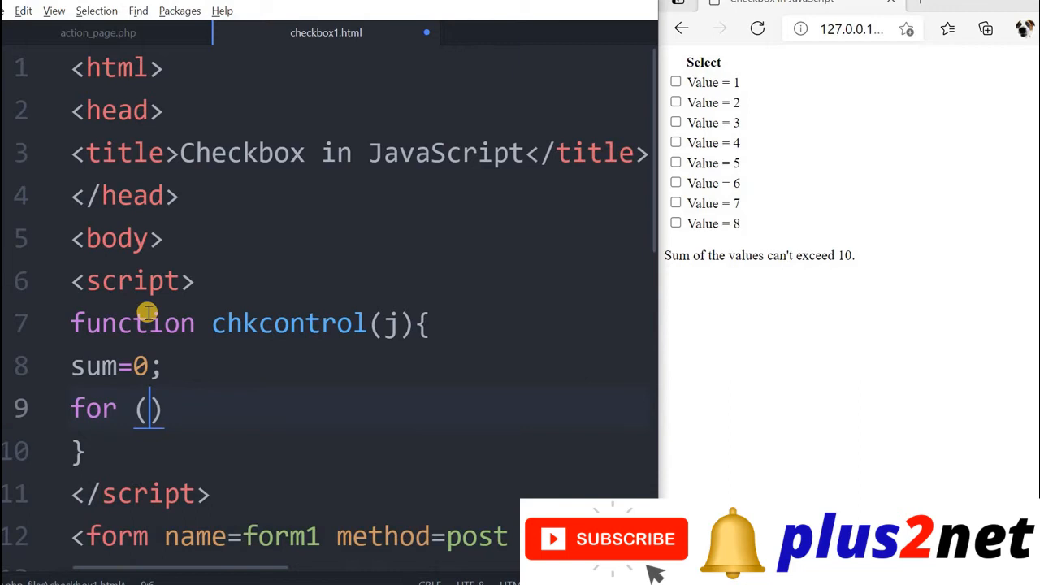
type("i=")
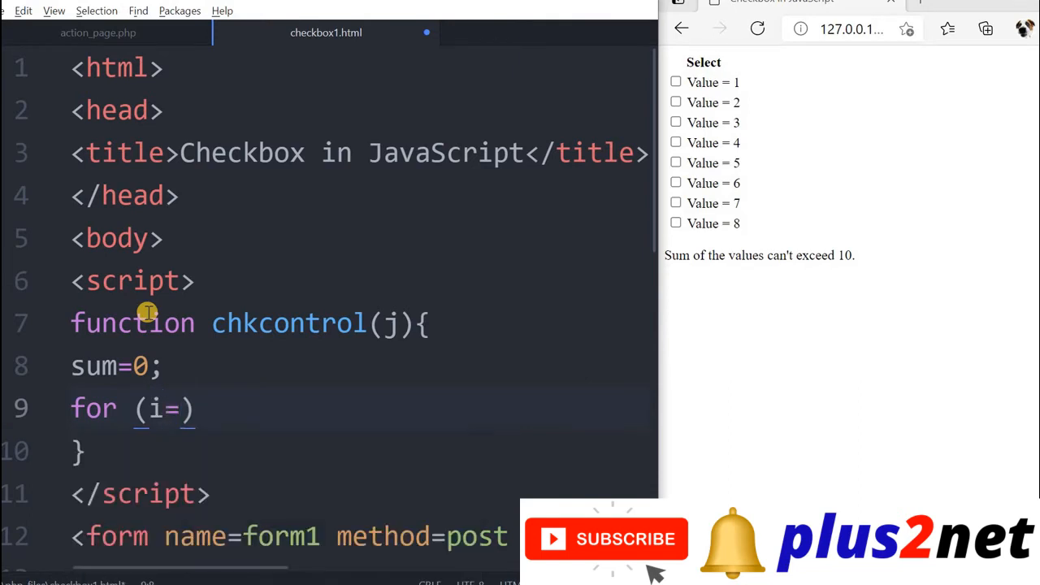
type("0;")
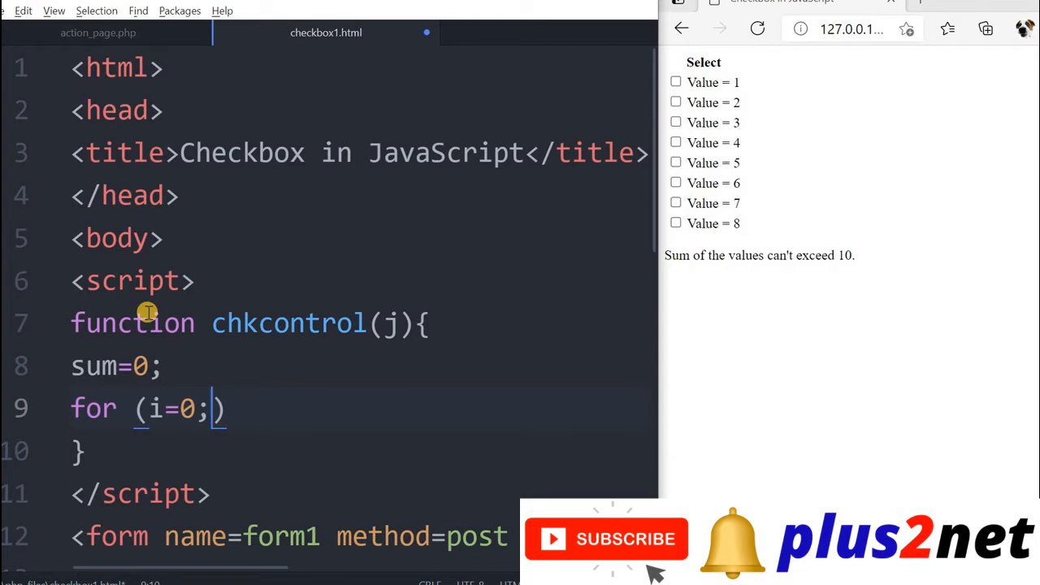
type("<d")
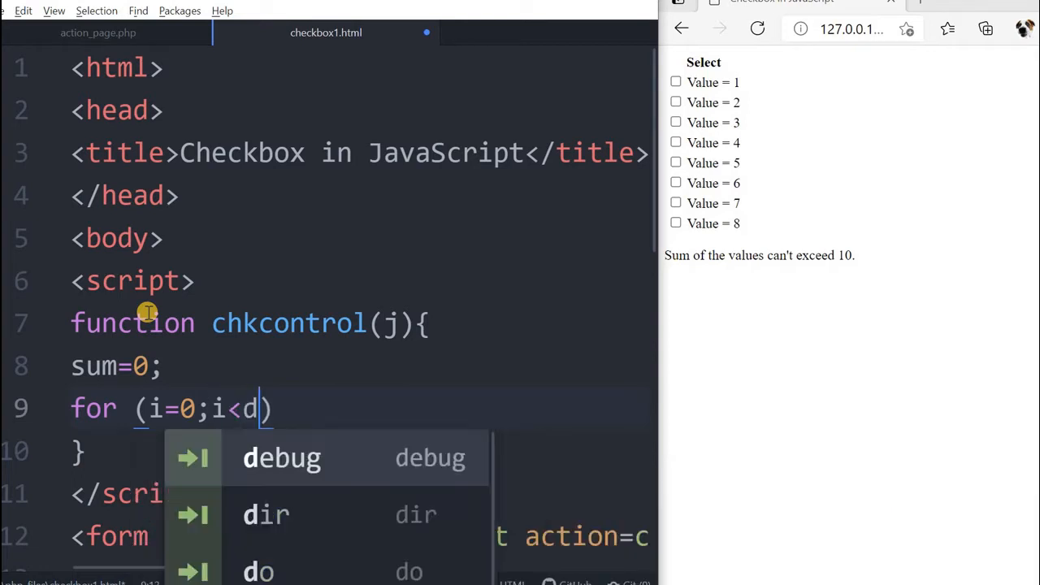
type("cou")
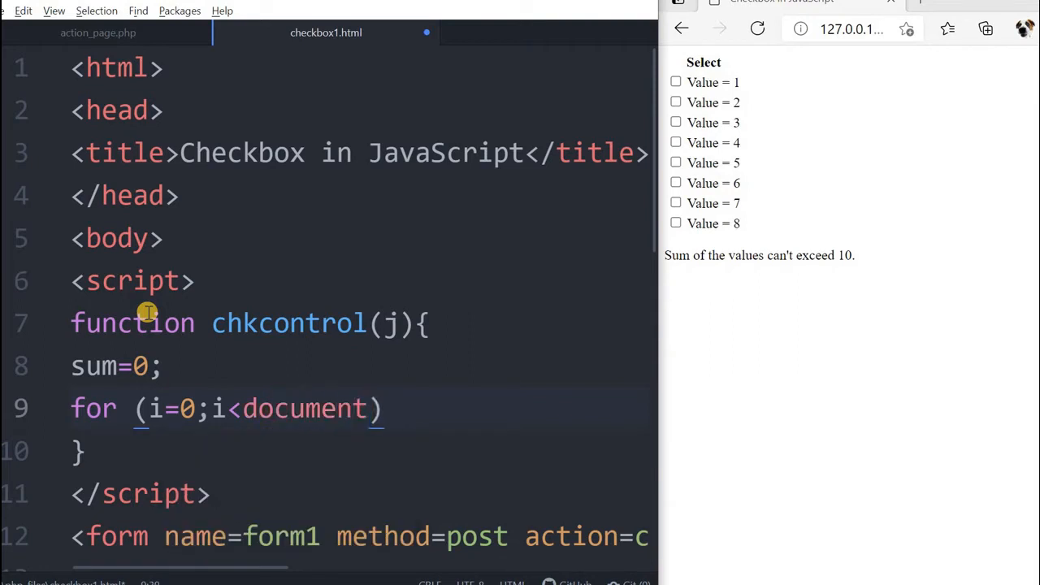
type(".form1.")
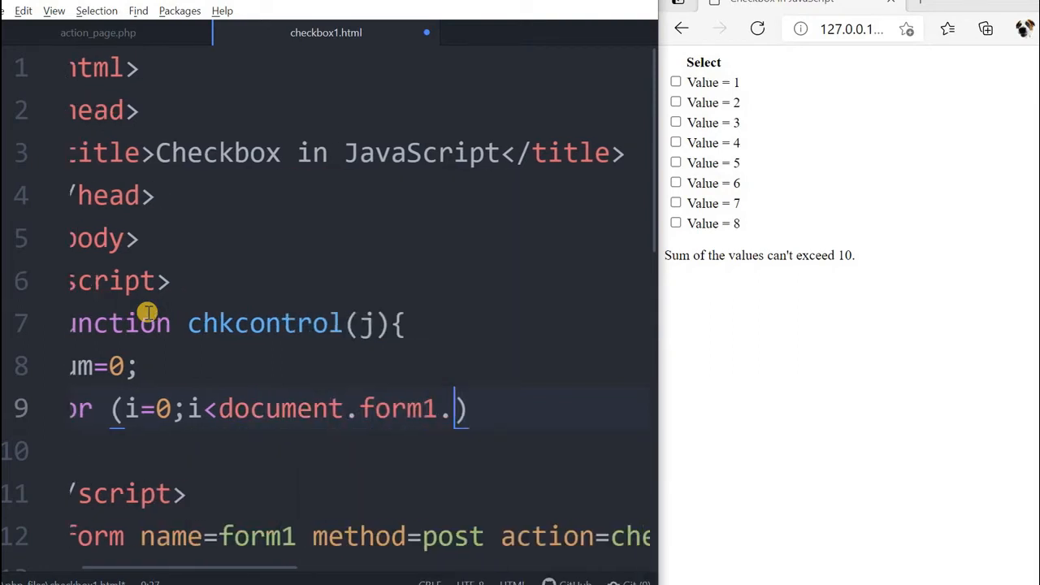
type("ck")
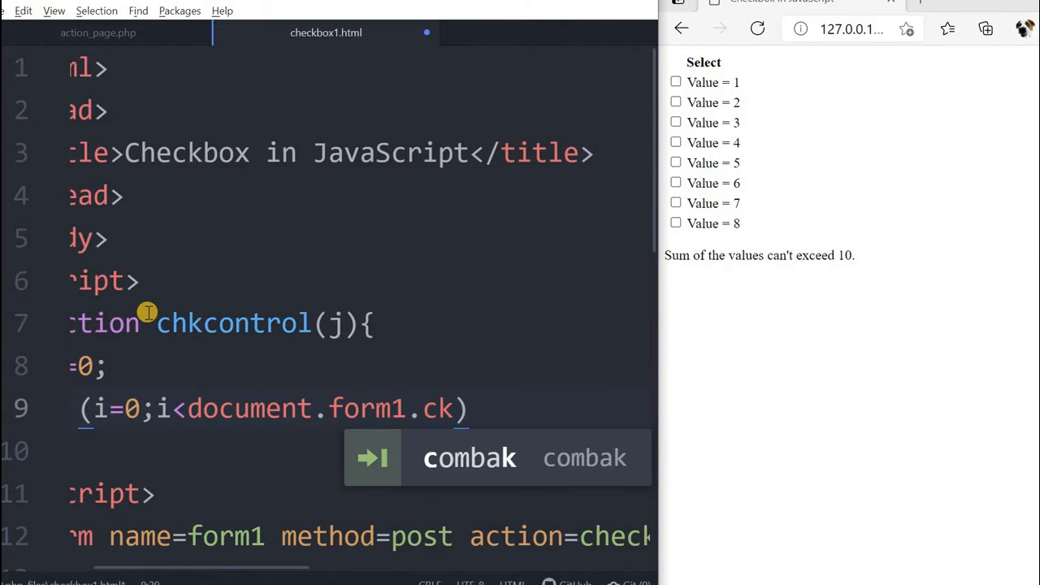
type("b.length")
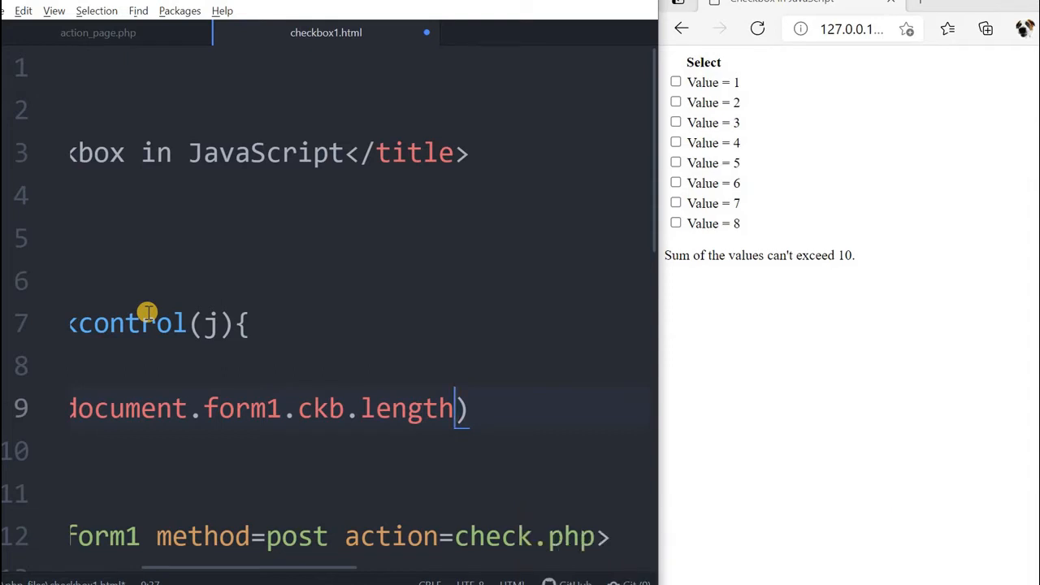
type(";")
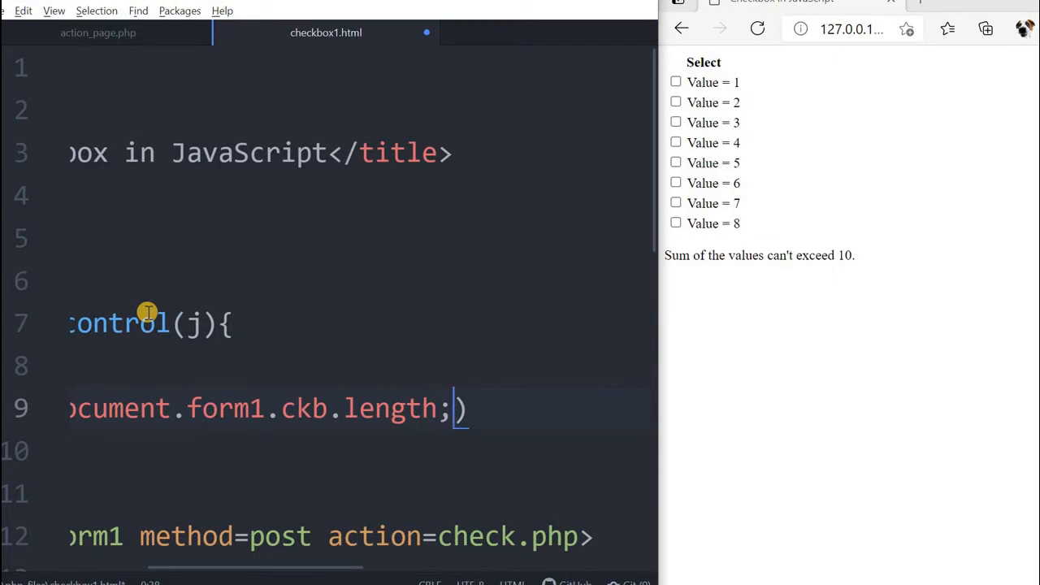
type("i")
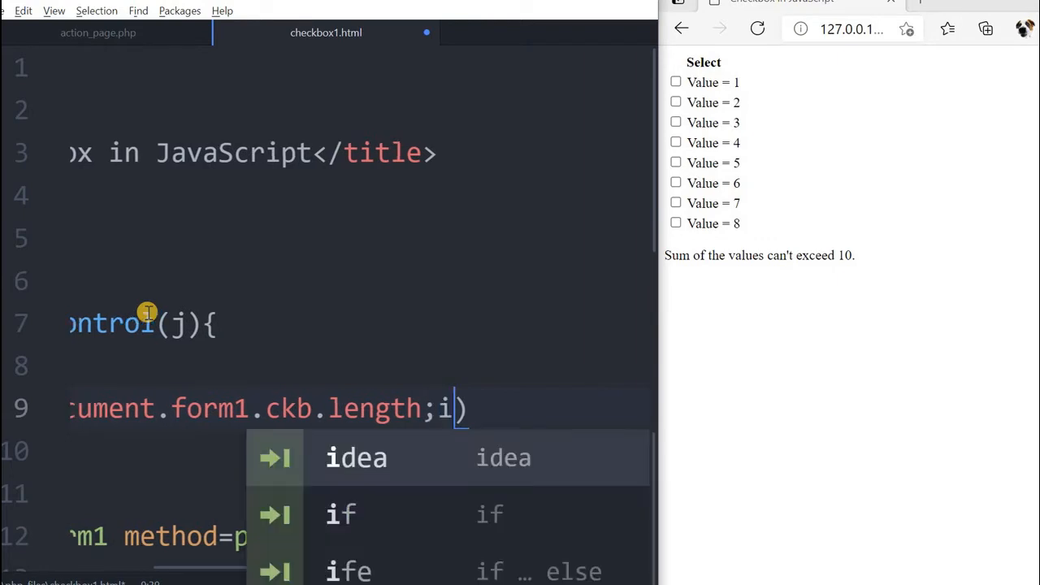
type("++")
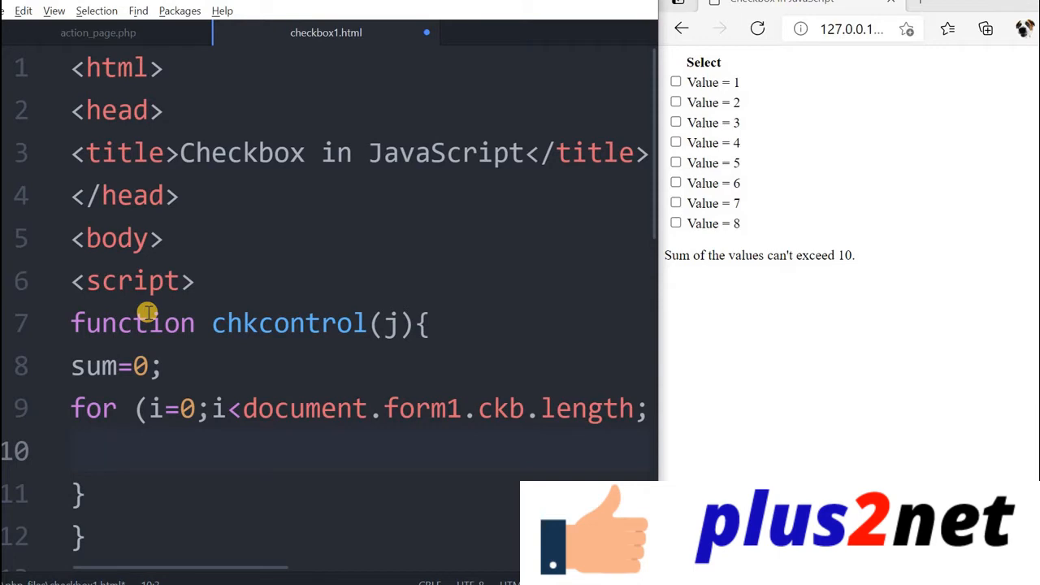
Add if(document.form1.ckb[i].checked){ inside the loop and begin the sum statement
type("if(document")
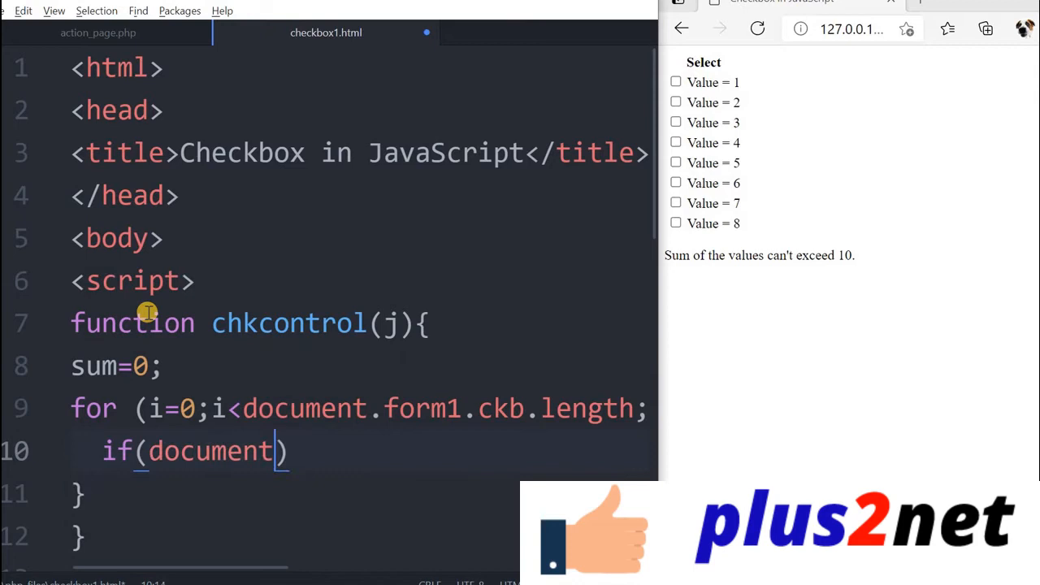
type(".form1.ckb[i")
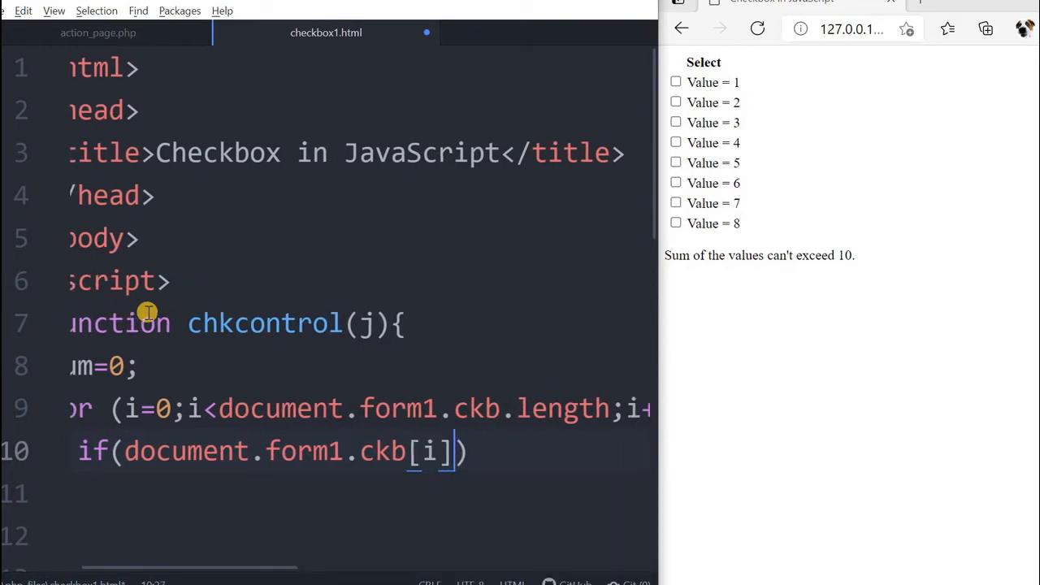
type(".checked")
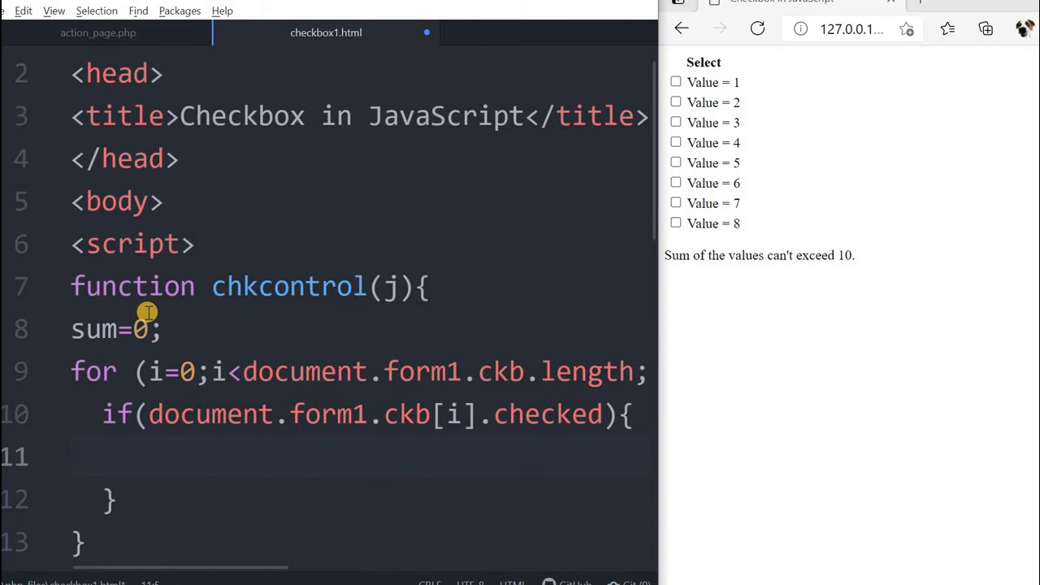
type("sum=sum+")
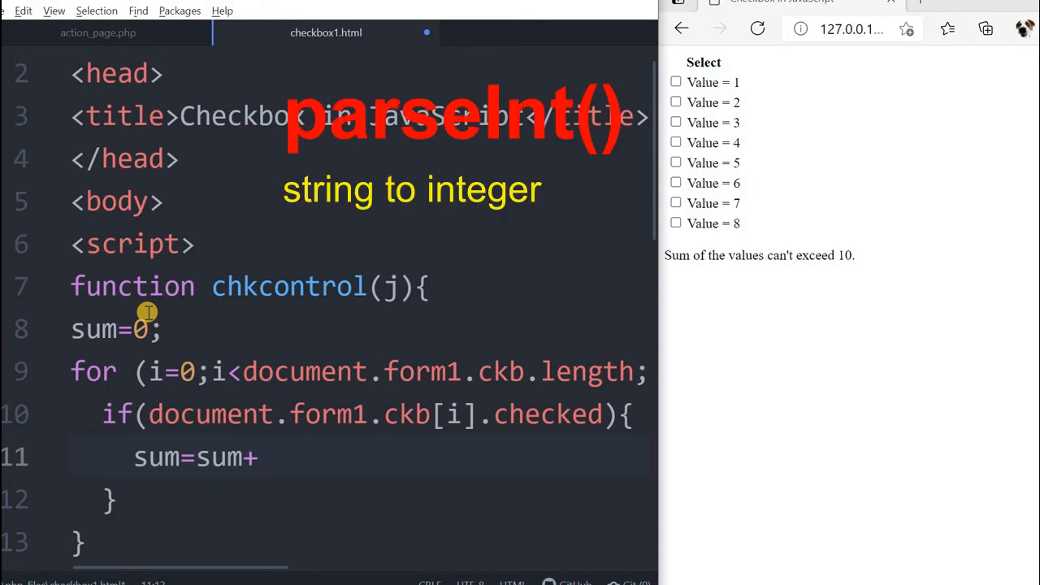
Complete sum=sum+parseInt(document.form1.ckb[i].value) inside the if
type("parseI")
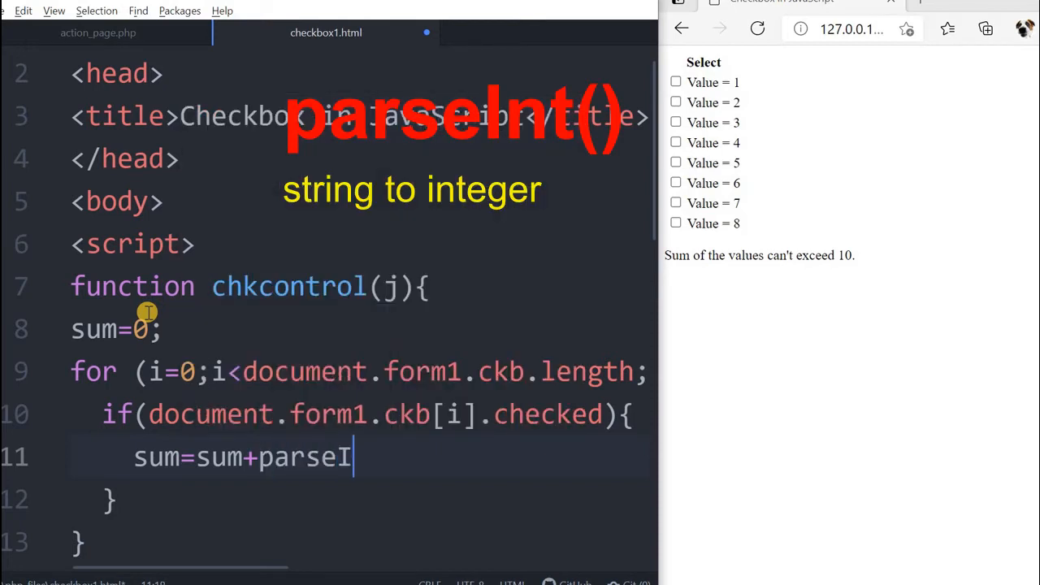
type("nt()")
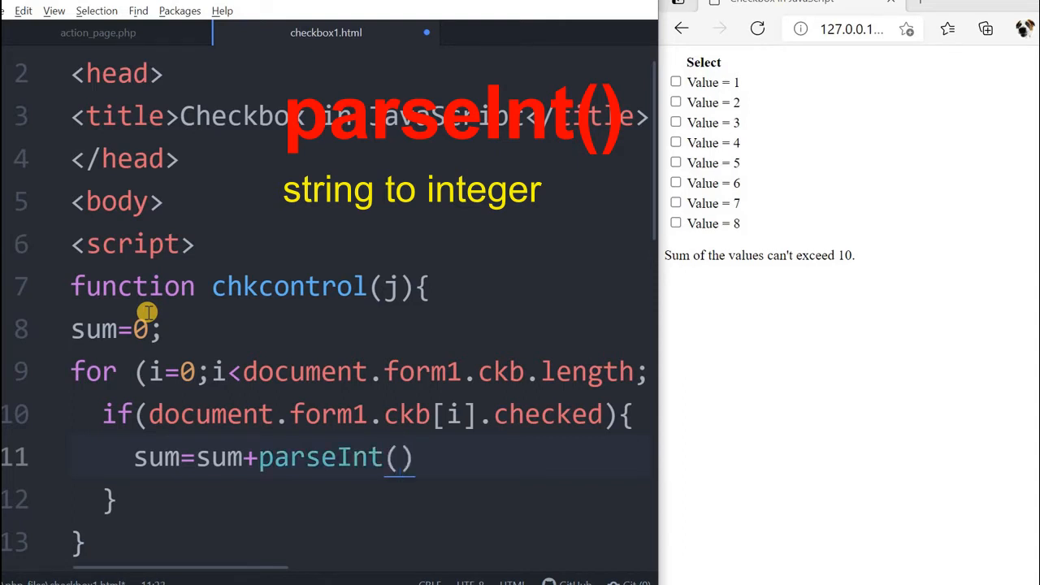
type("document")
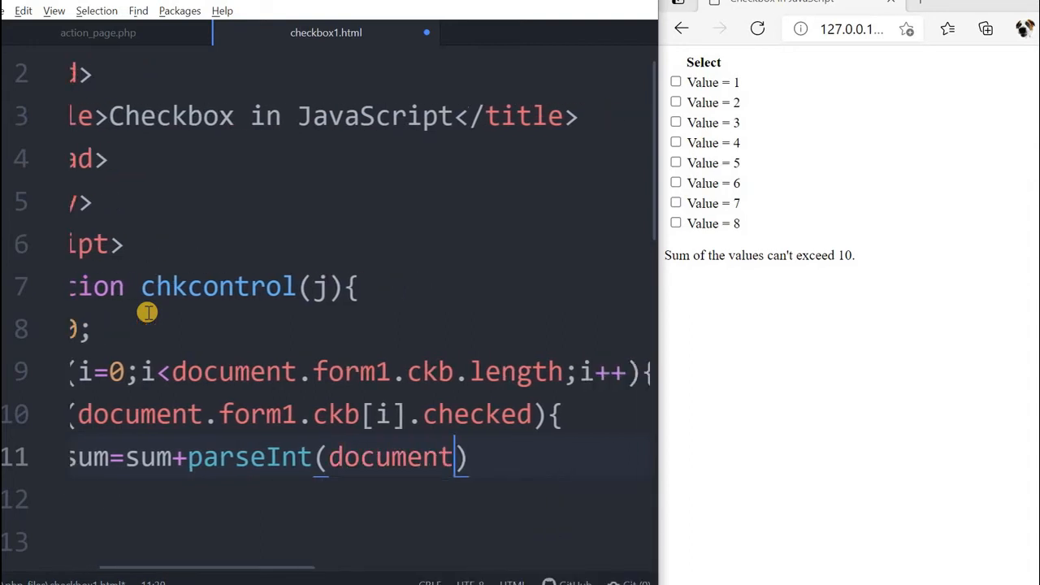
type(".form1")
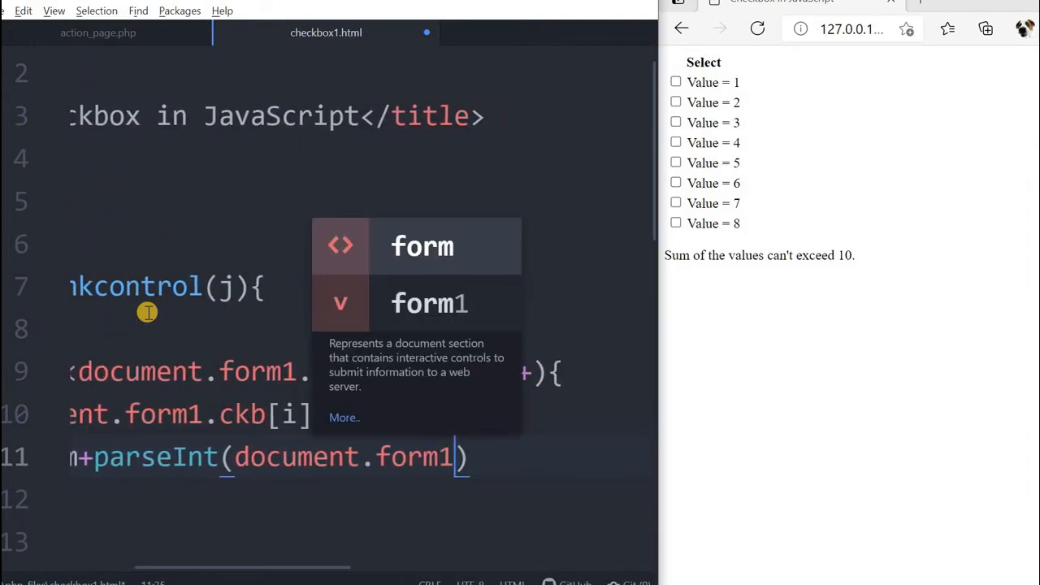
type("ckb")
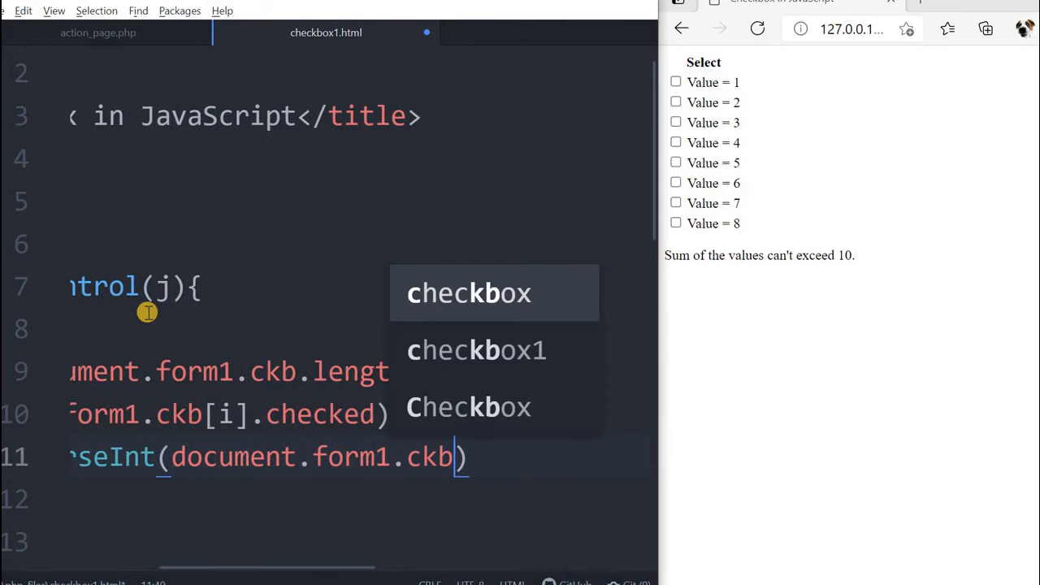
type("[i]")
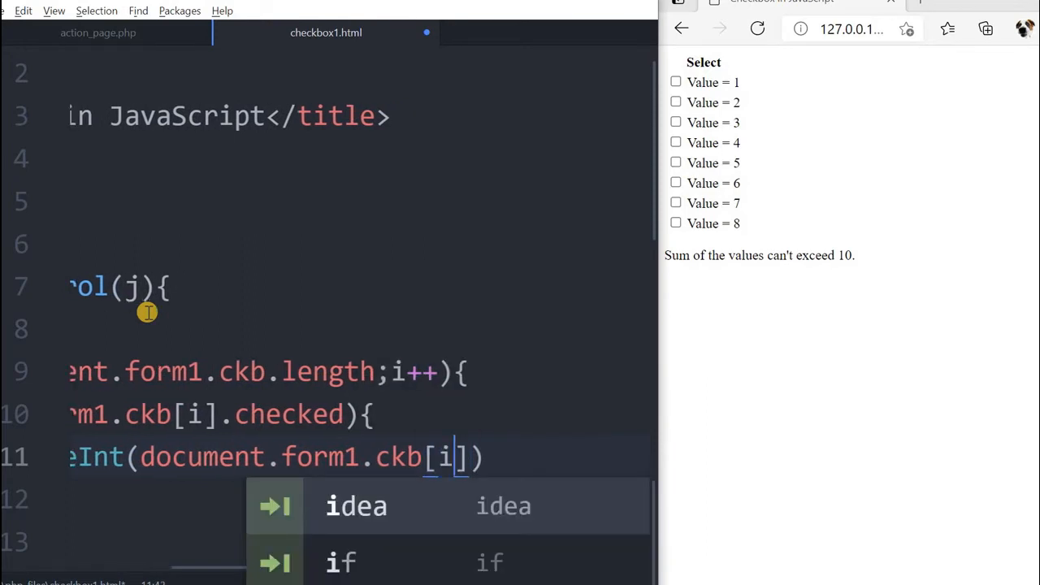
type("value")
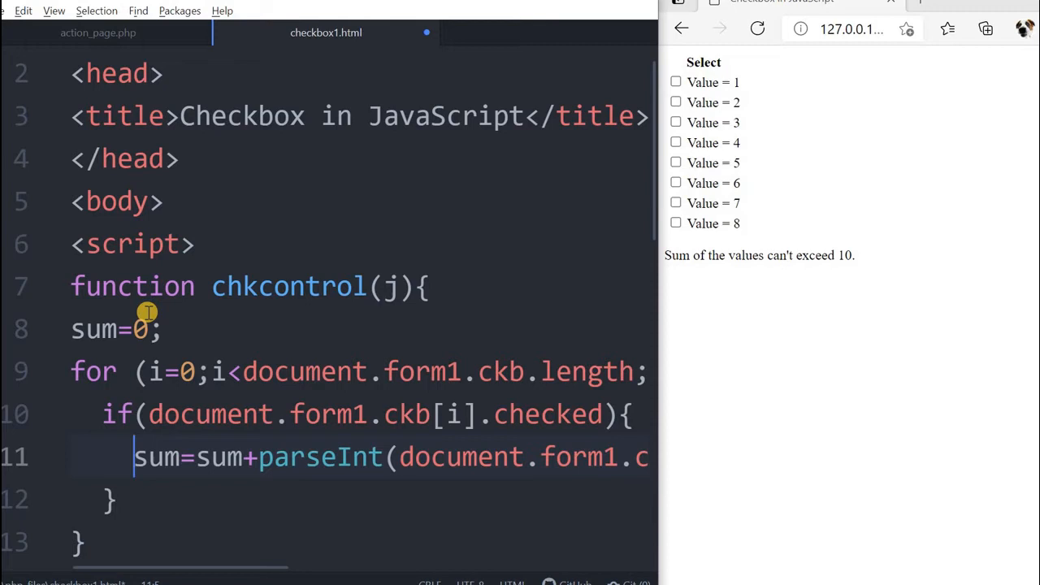
After the loop write document.getElementById('msg').innerHTML="Sum :"+sum
left_click(133, 457)
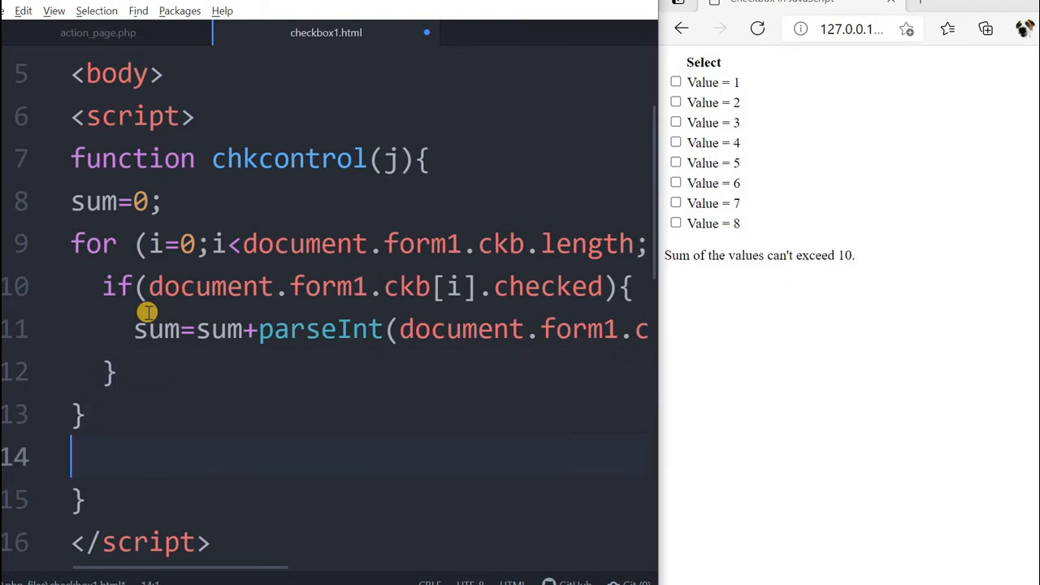
type("document")
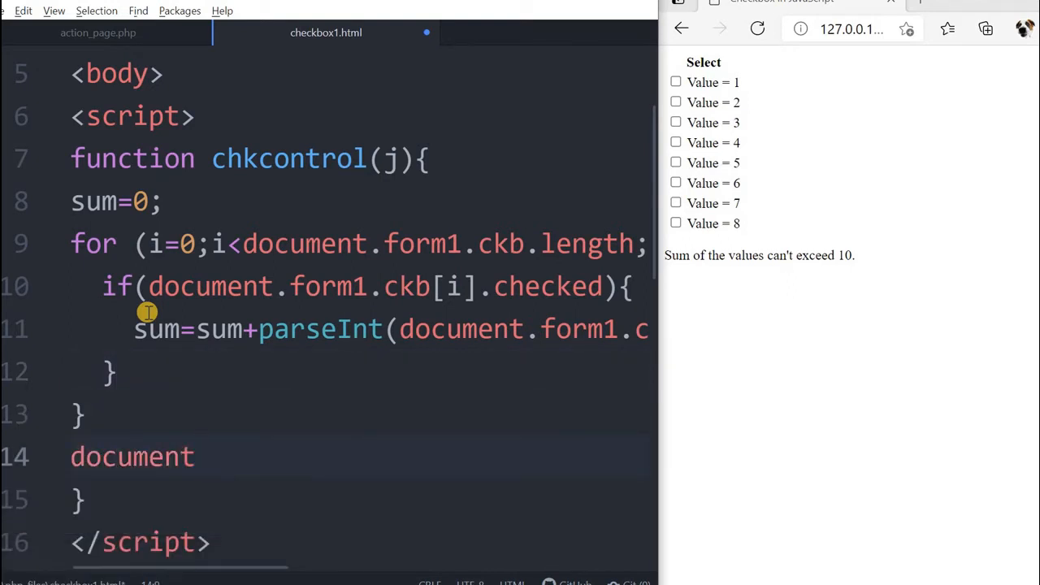
type(".getElementB")
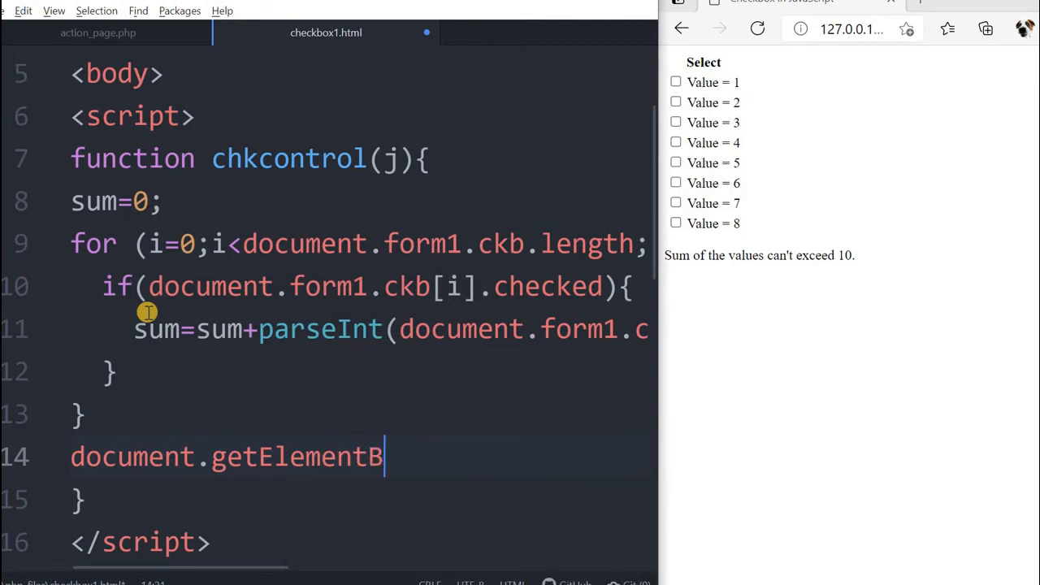
type("yId('")
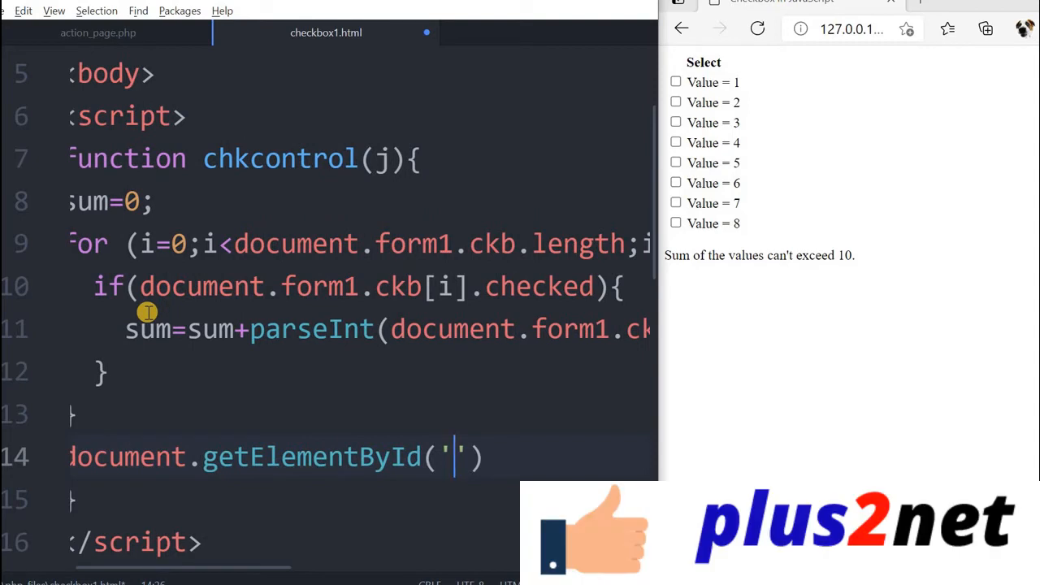
type("msg').innerHTML")
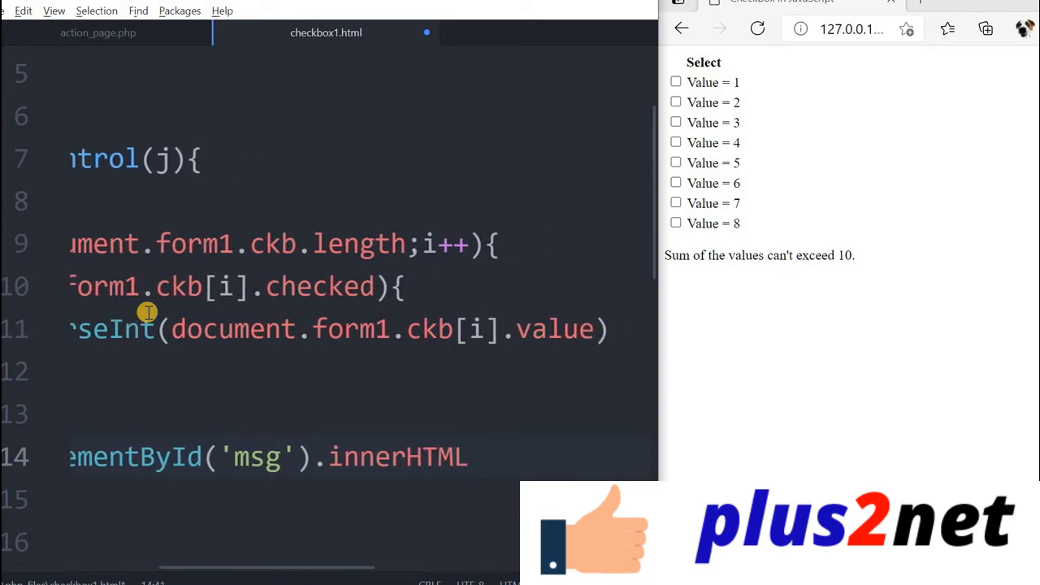
type("=")
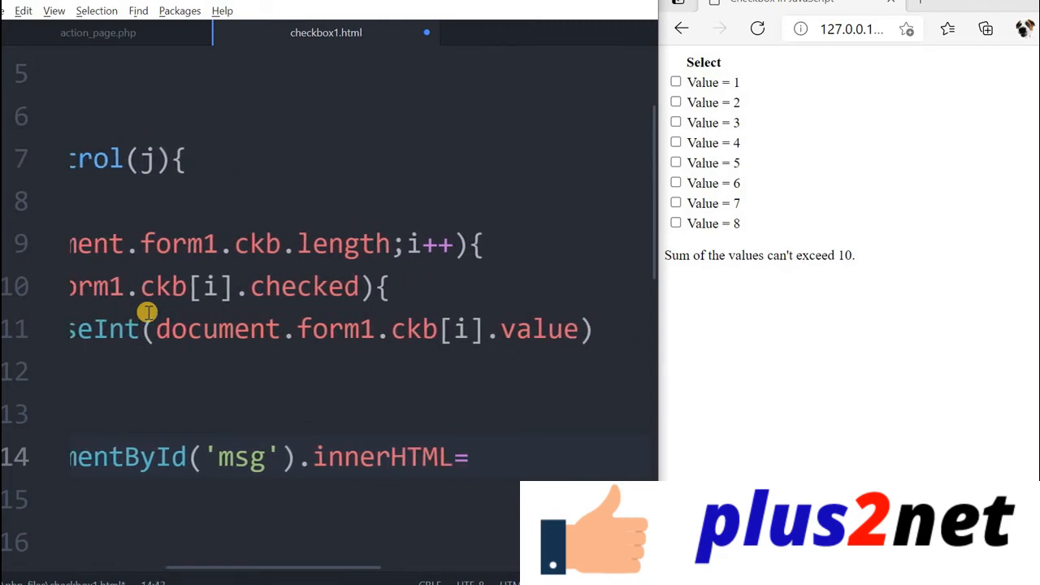
type("Sum :\"")
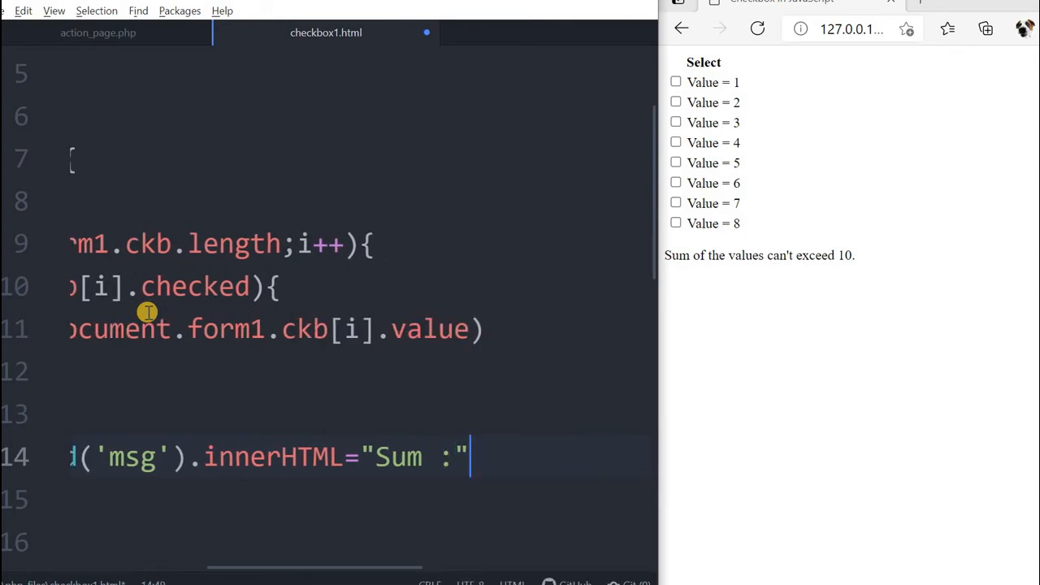
type("+")
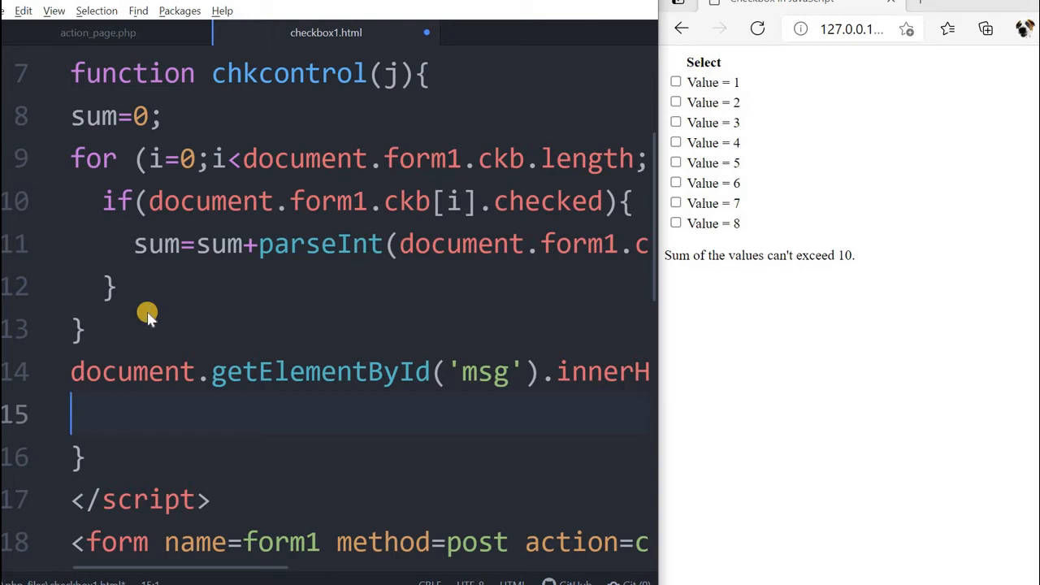
Add if(sum>10){ } with sum=sum-parseInt(document.form1.ckb[j].value) inside it
type("if(sum)")
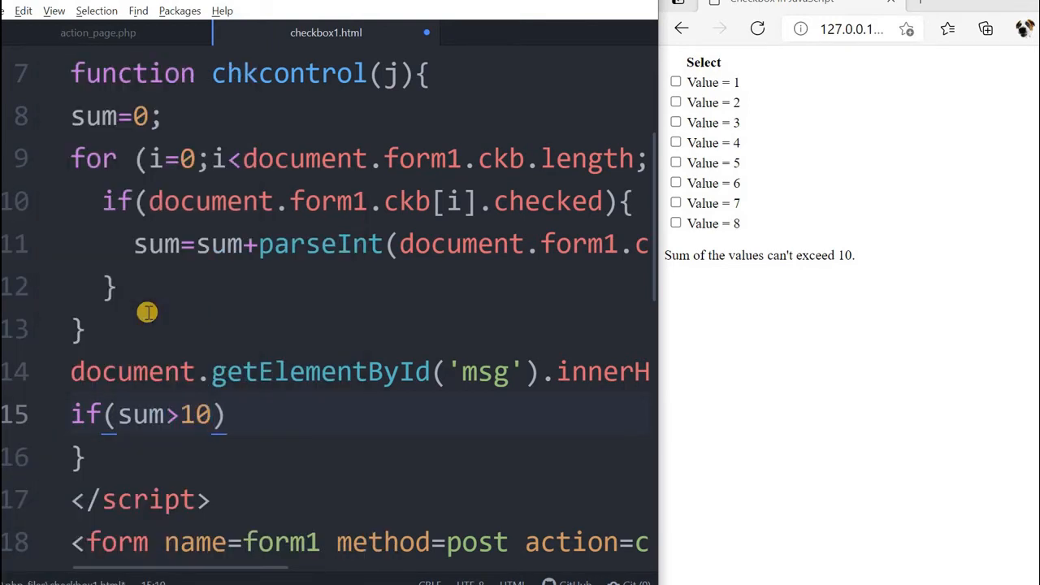
type("{}")
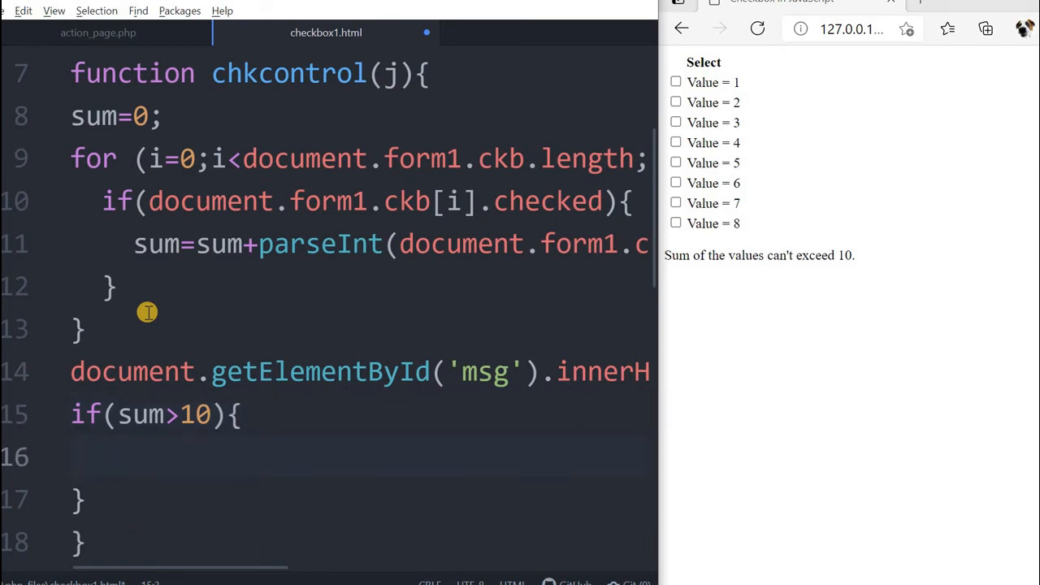
left_click(101, 456)
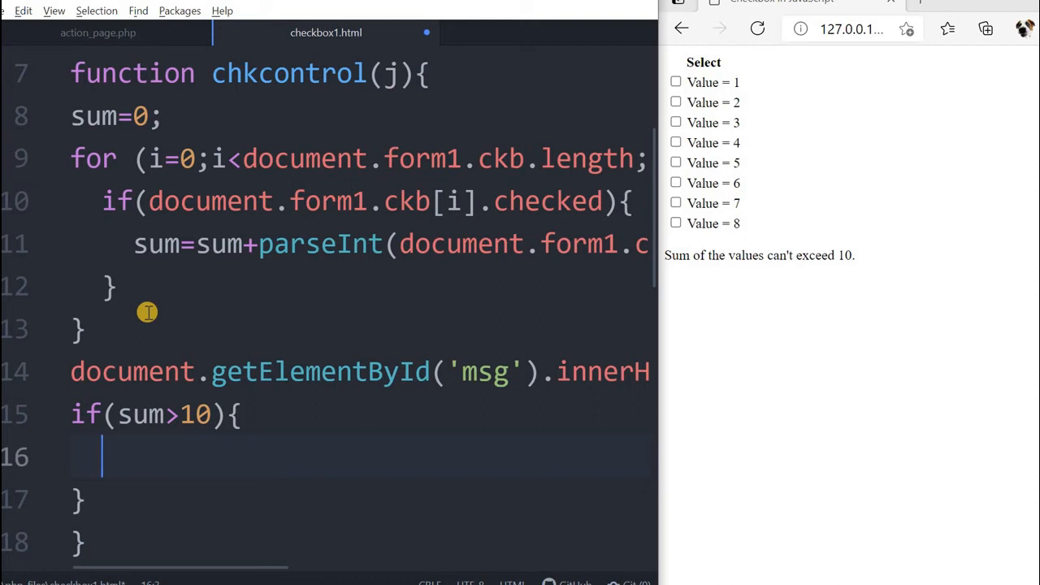
type("sum")
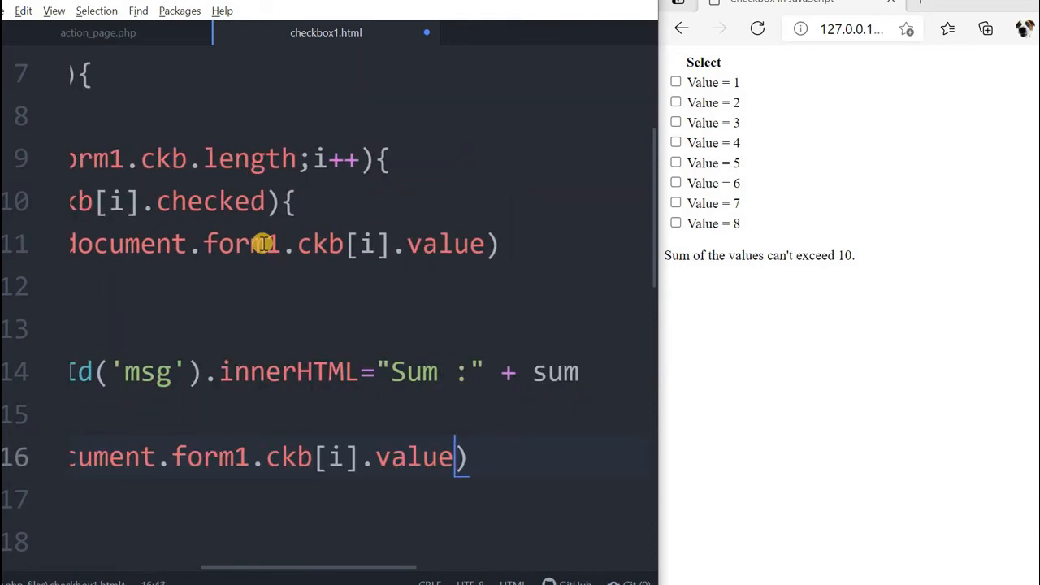
type("j")
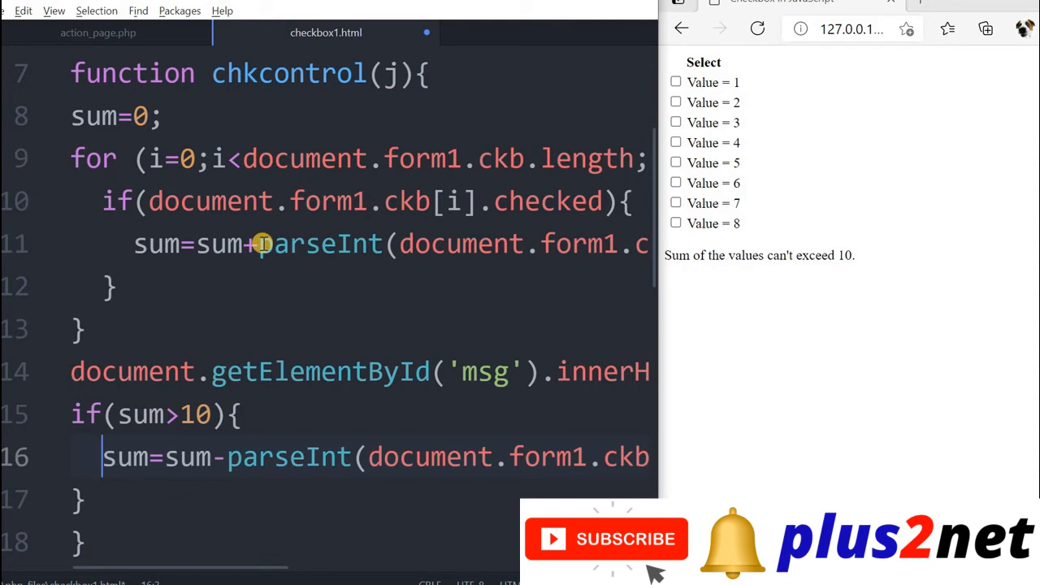
scroll("right", 3)
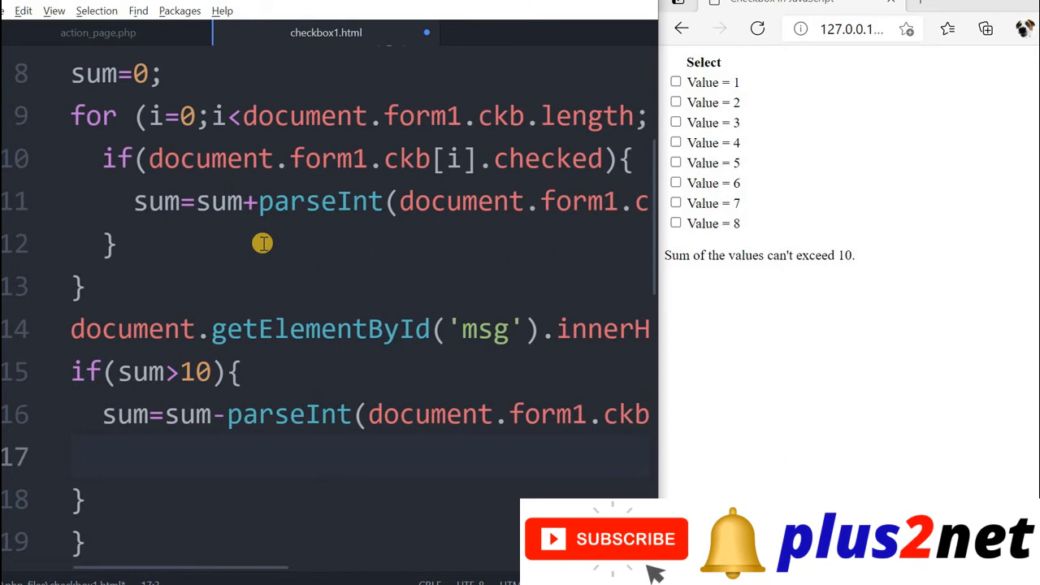
In the over-10 block set document.form1.ckb[j].checked=false to untick box j
type("d")
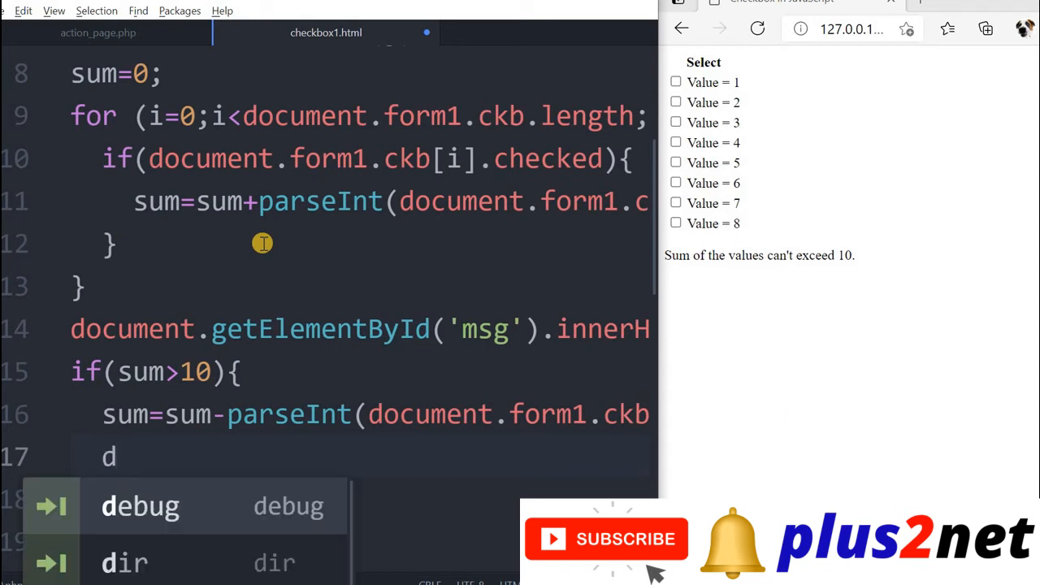
type("ocument")
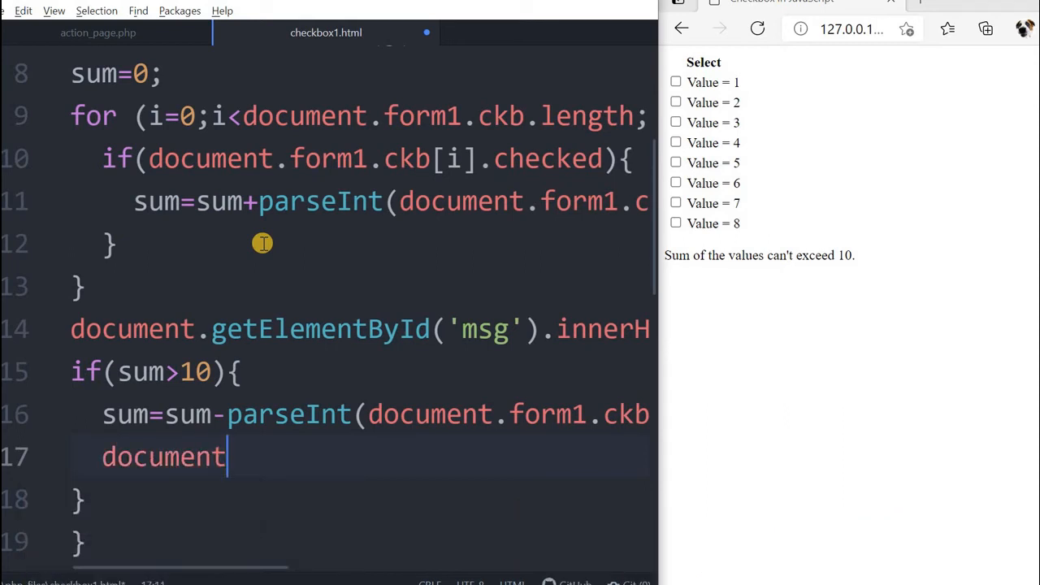
type(".form1.ck")
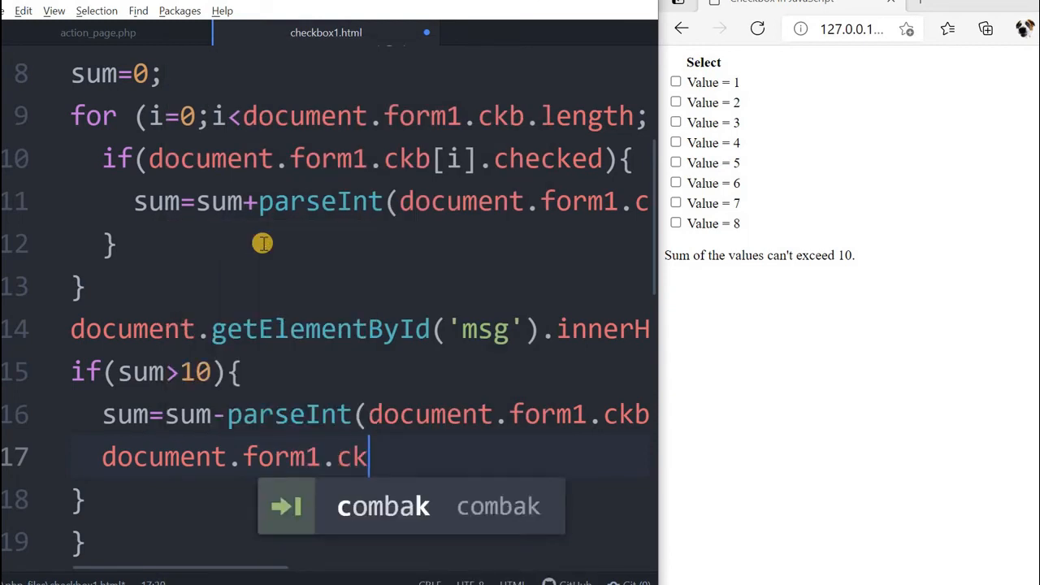
type("b[j]")
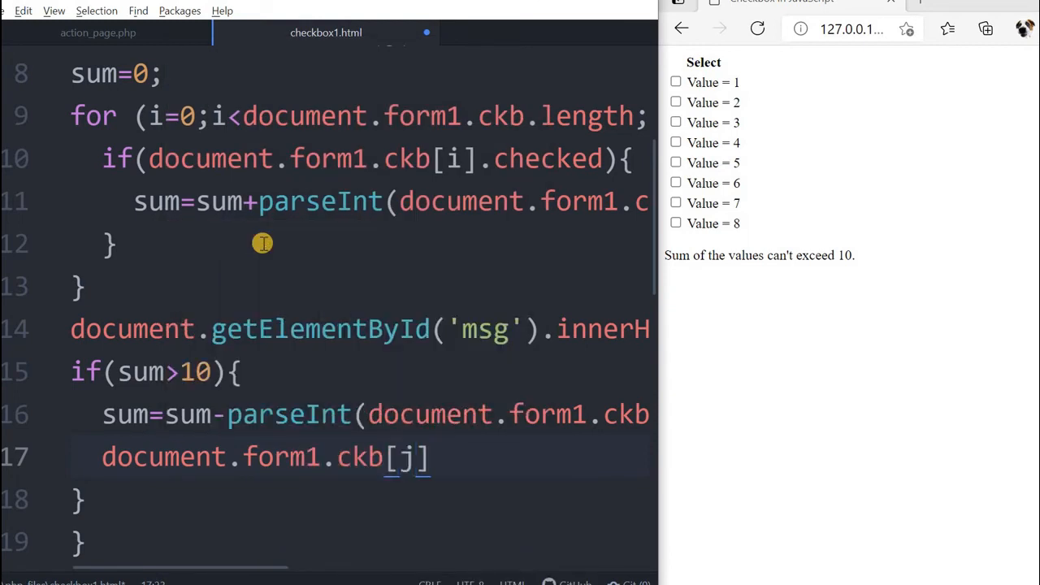
type(".che")
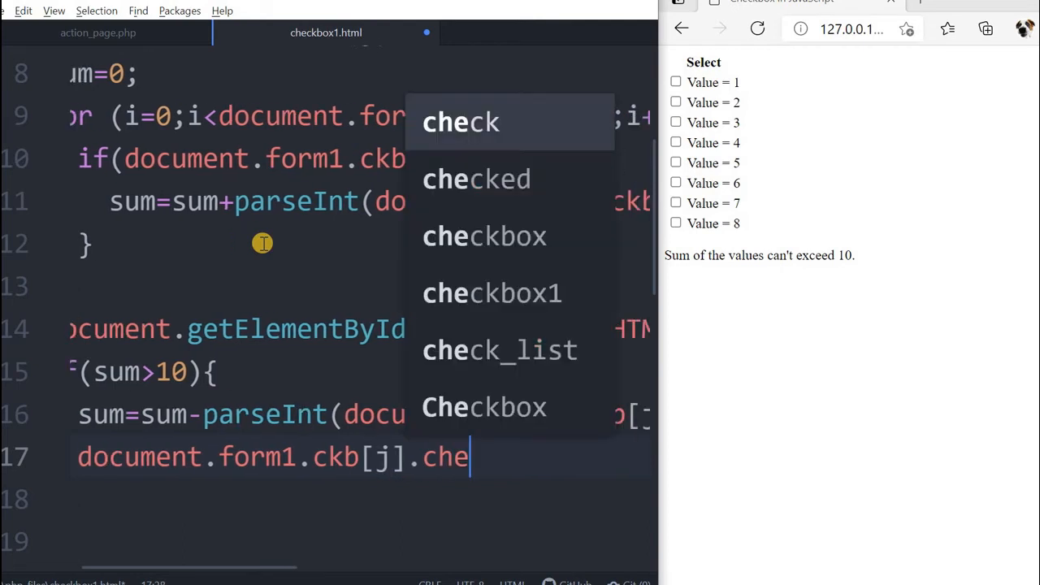
type("cked=false")
left_click(359, 499)
type("alert")
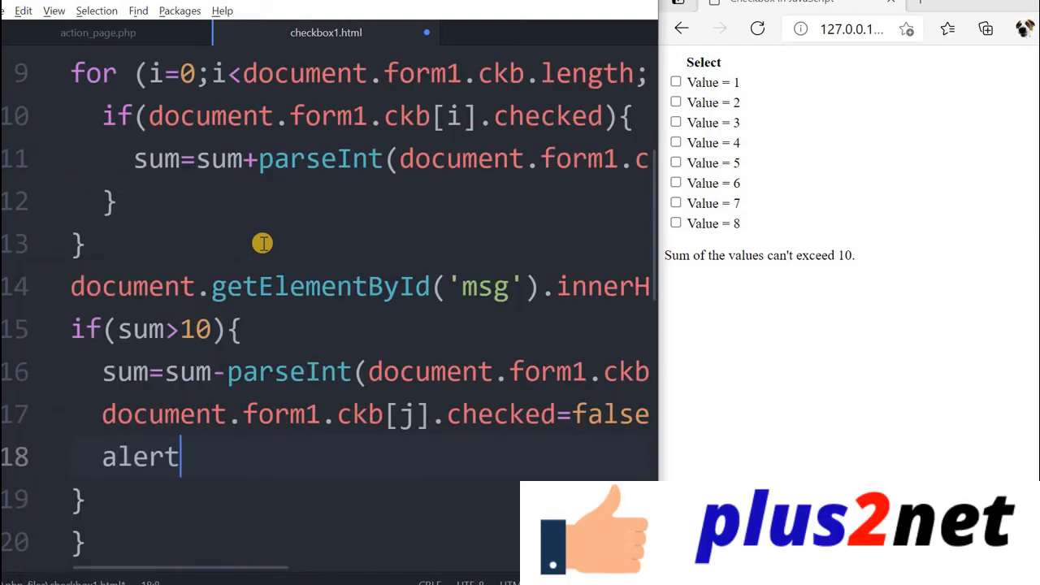
Complete the line as alert("Sum can't exceed 10") and move below the if block
type("(\"\")")
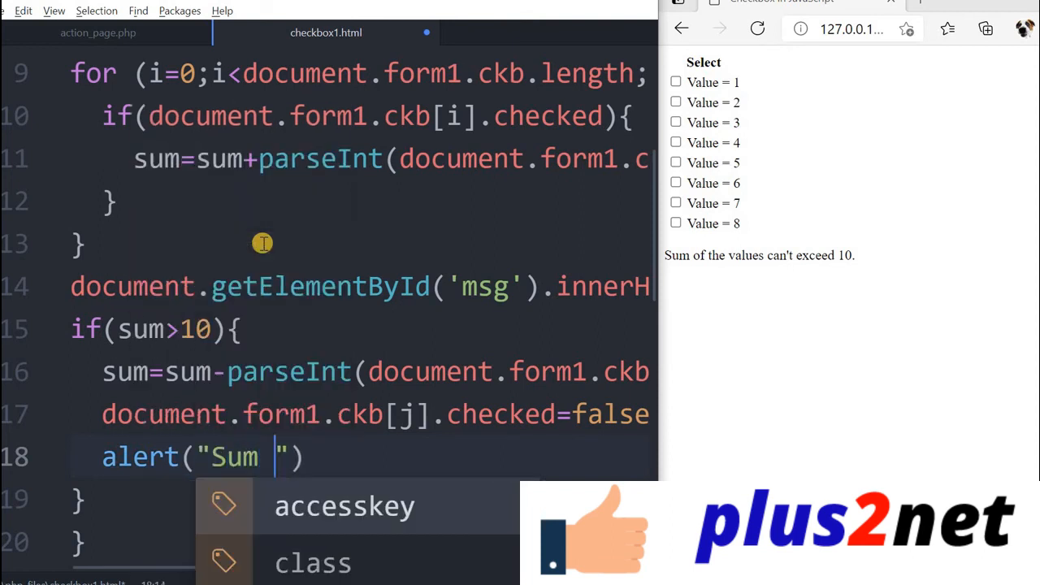
type("of")
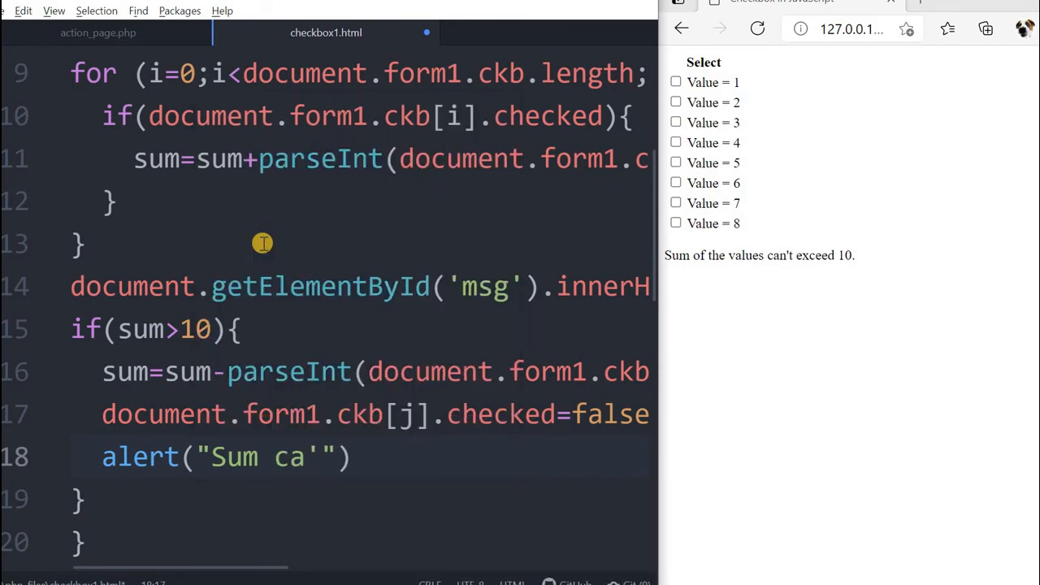
type("n't exceed 1")
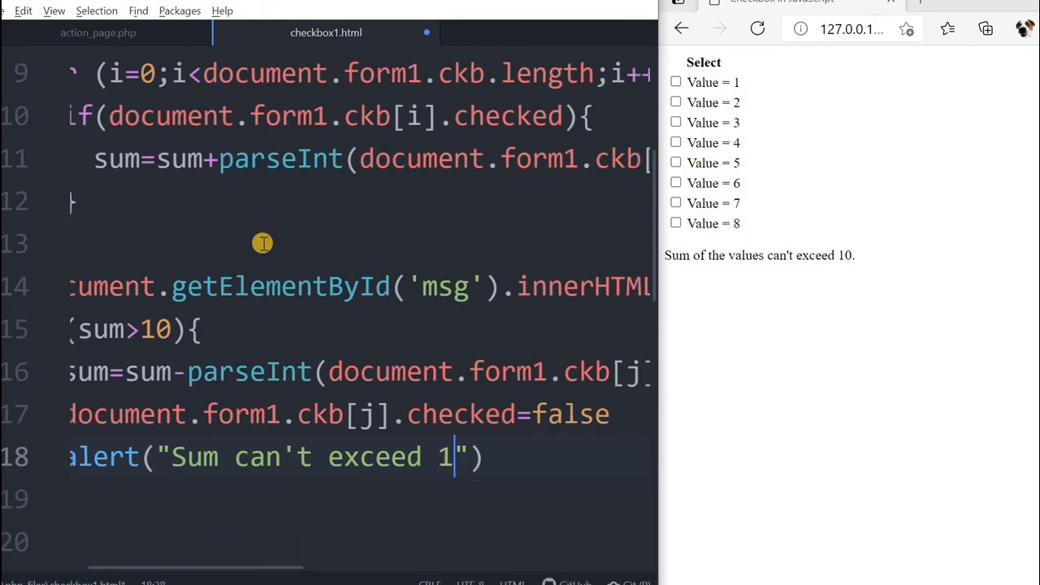
type("0")
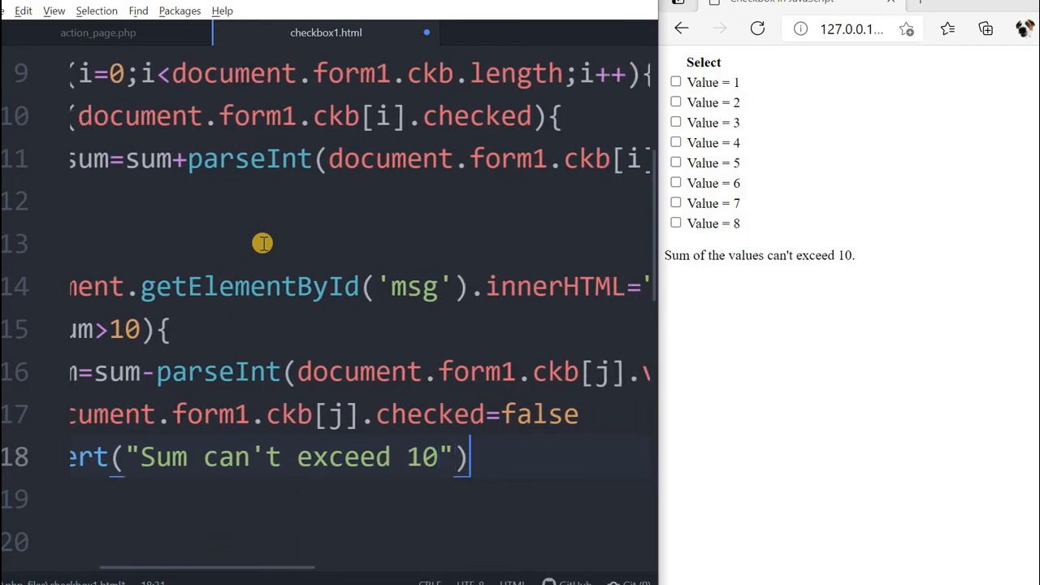
scroll("down", 3)
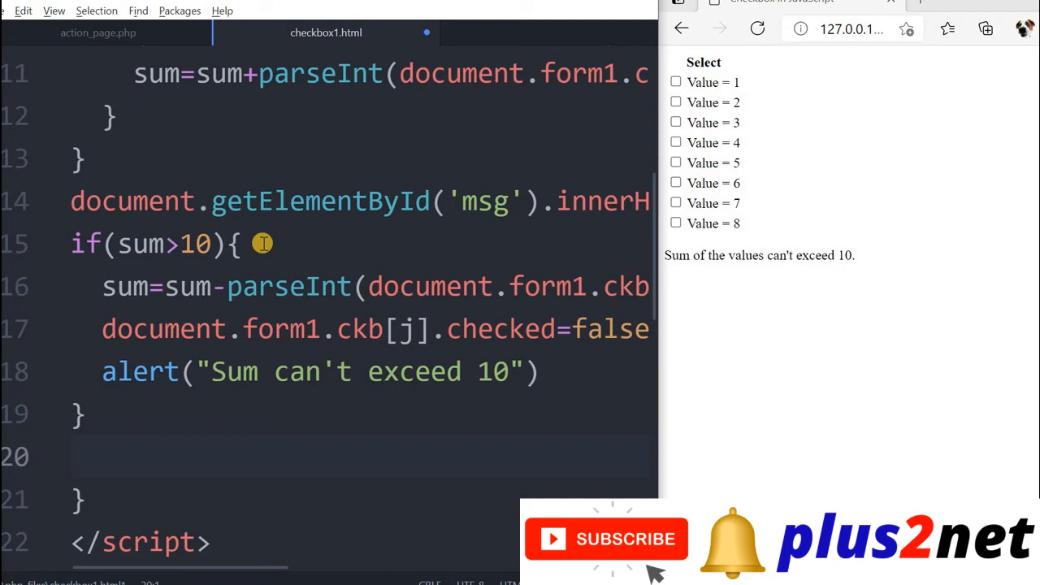
After the if block write document.getElementById('msg').innerHTML="Sum :"+sum, then reload the browser page
type("docume")
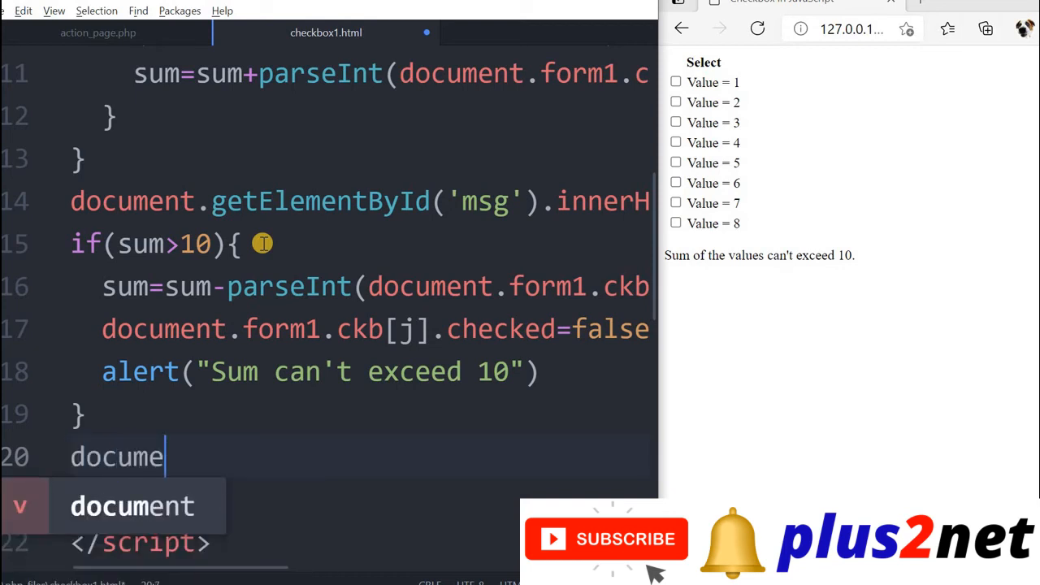
type("nt.")
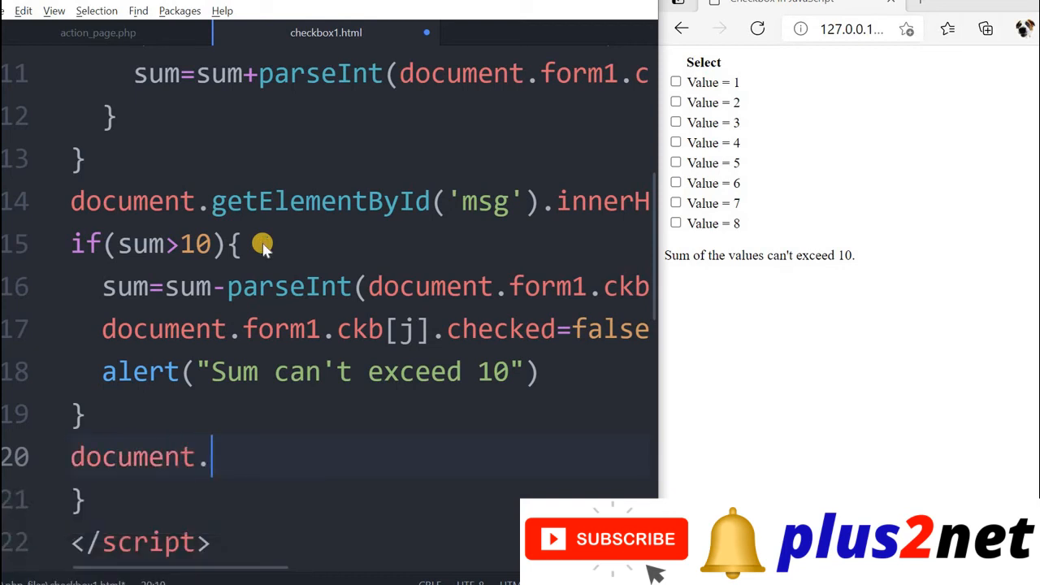
type("getElement")
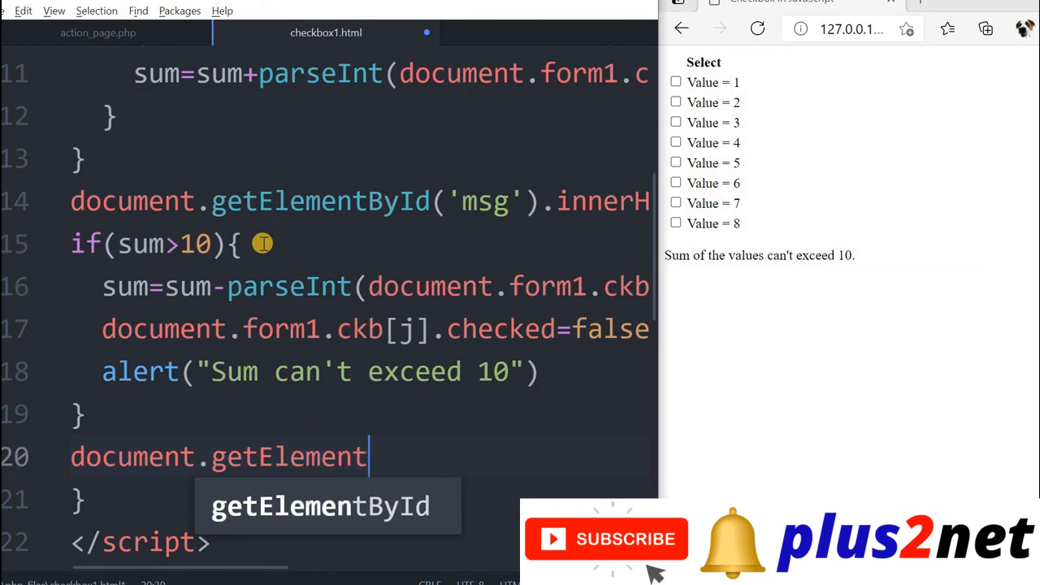
type("ById('msg")
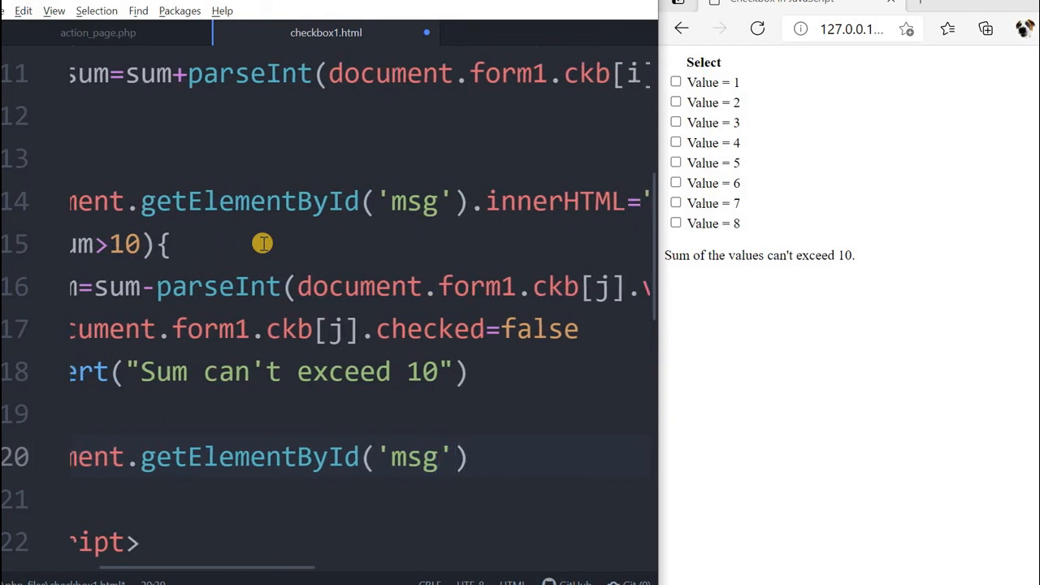
type("innerHTML")
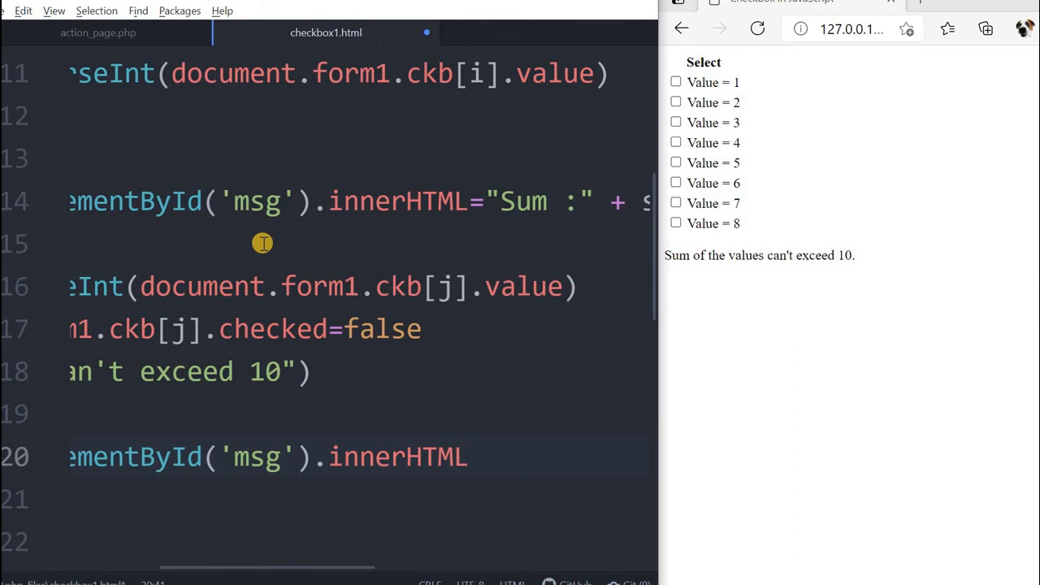
type("ument.getEl")
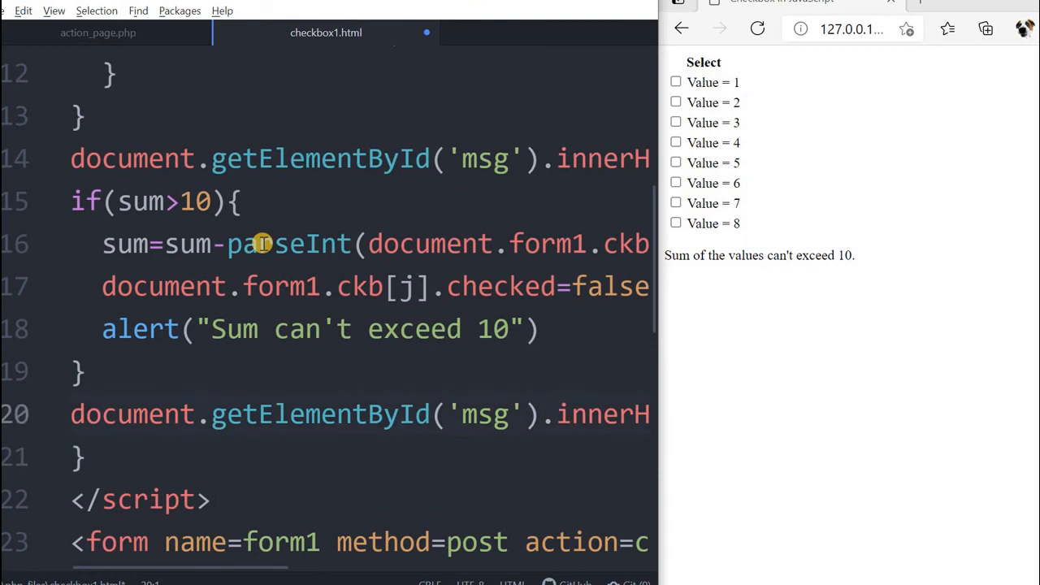
scroll("right", 3)
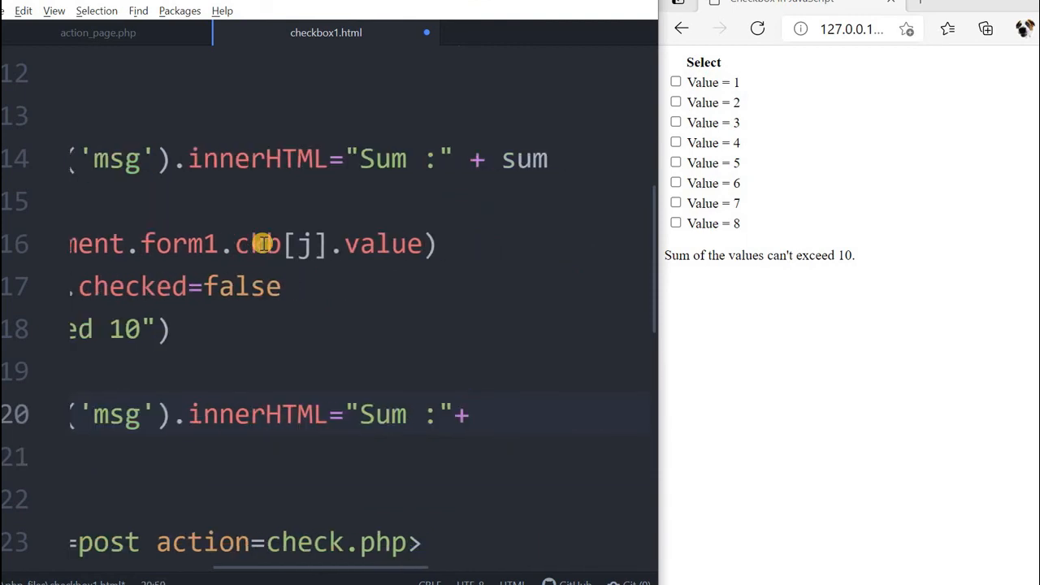
type("sum")
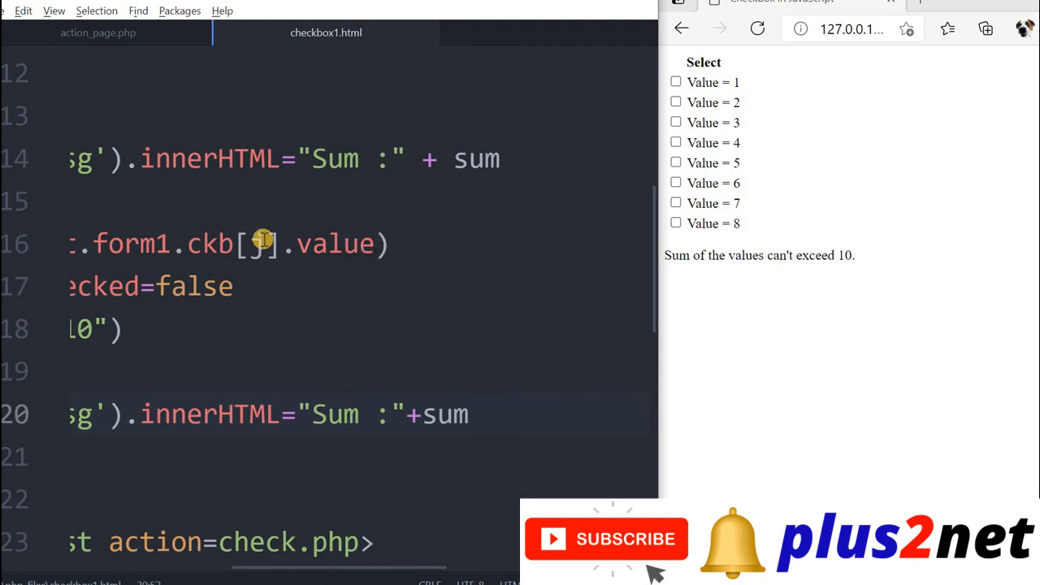
left_click(757, 29)
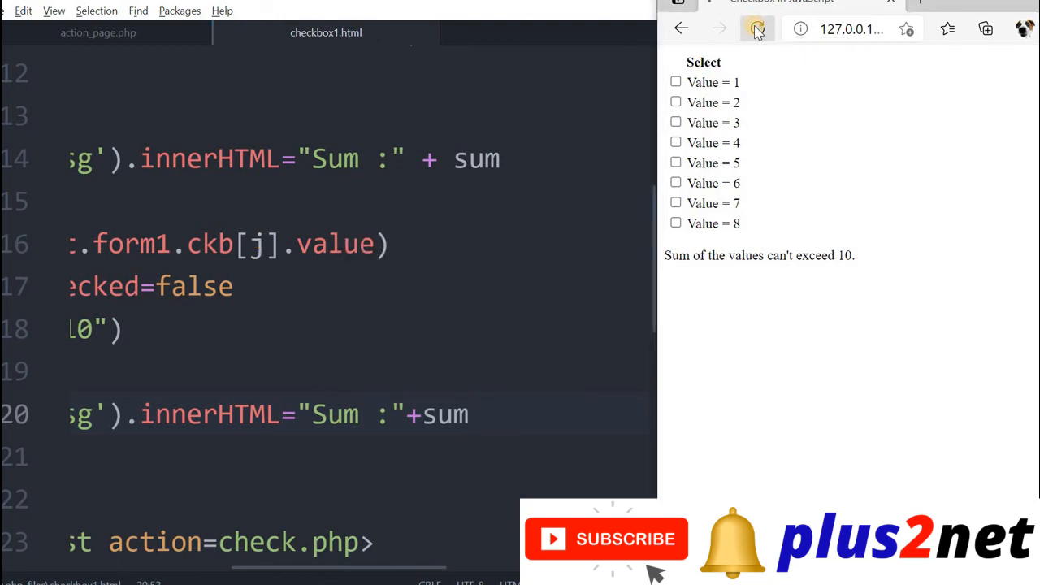
Tick Value 8, add Value 6 past the limit, dismiss the alert and untick 8
left_click(676, 222)
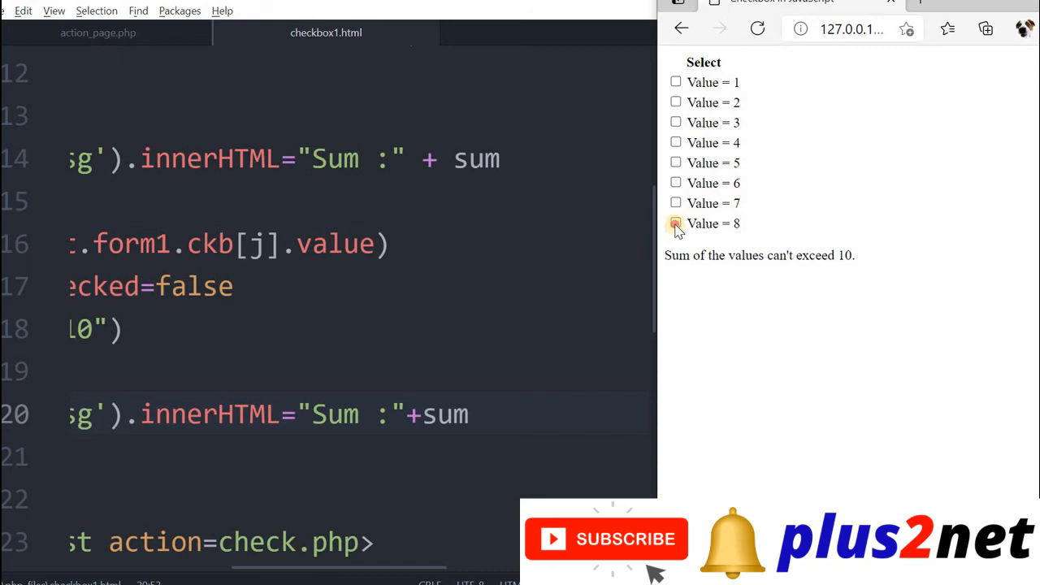
left_click(676, 224)
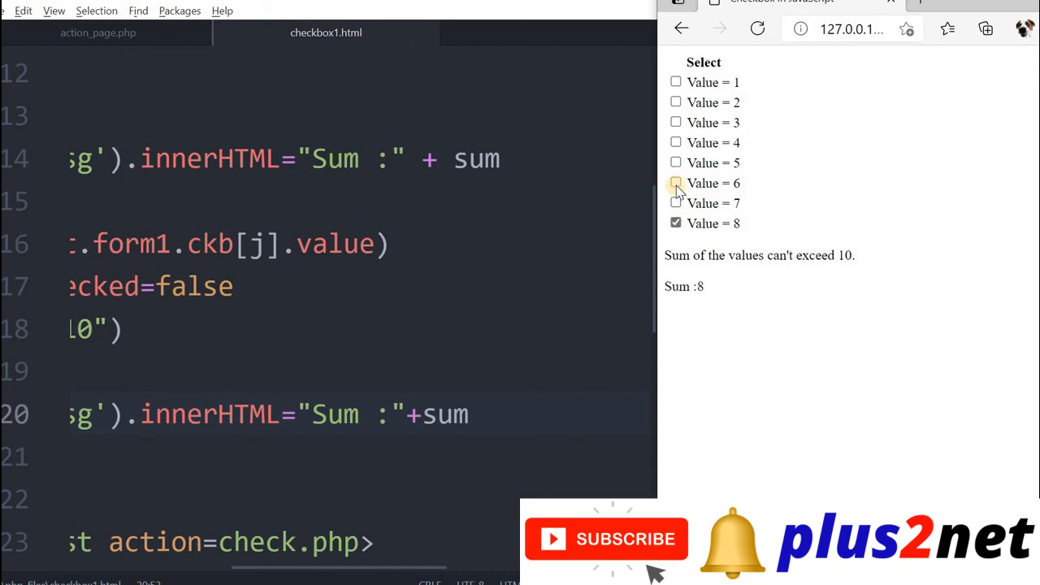
left_click(676, 182)
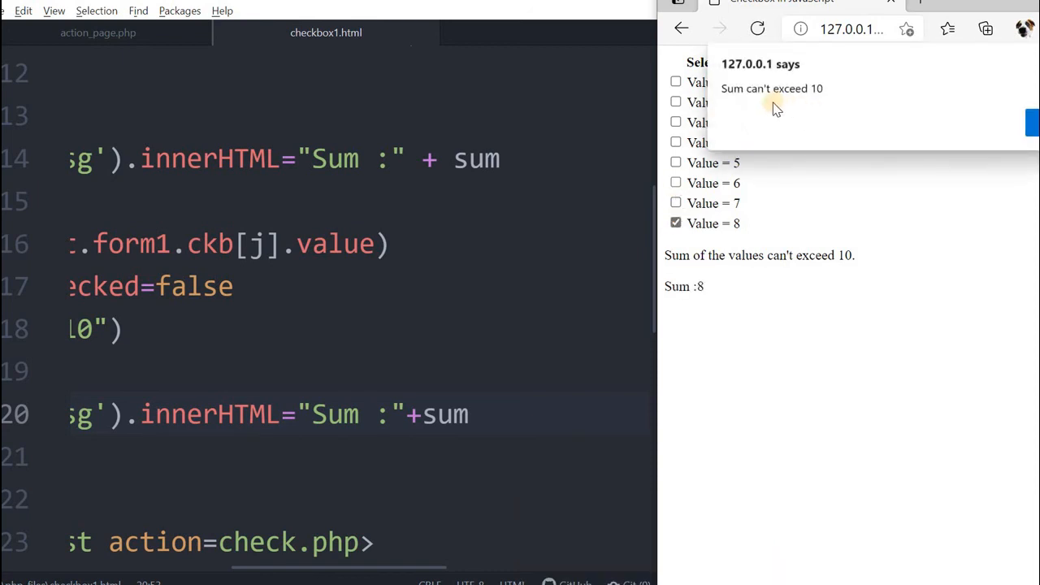
mouse_move(1032, 122)
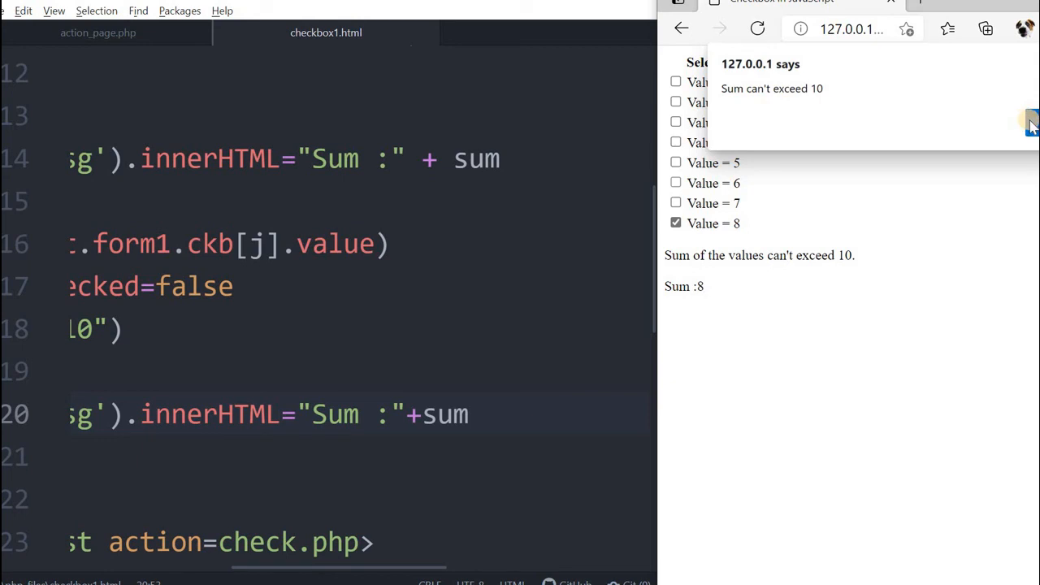
left_click(1027, 126)
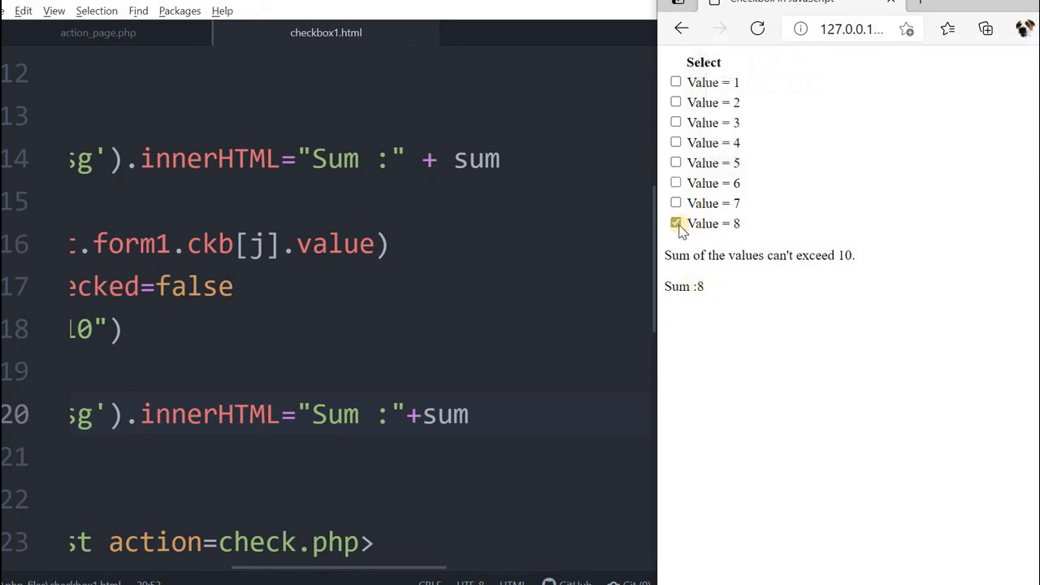
Tick Values 1–4 to reach Sum :10, try Value 5 past the limit and dismiss the warning
left_click(676, 224)
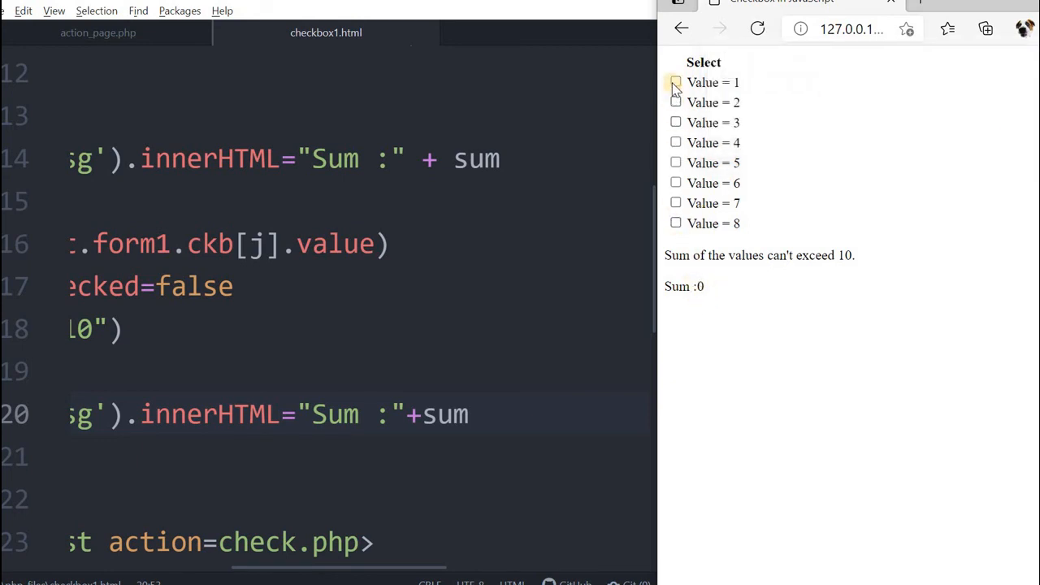
left_click(676, 82)
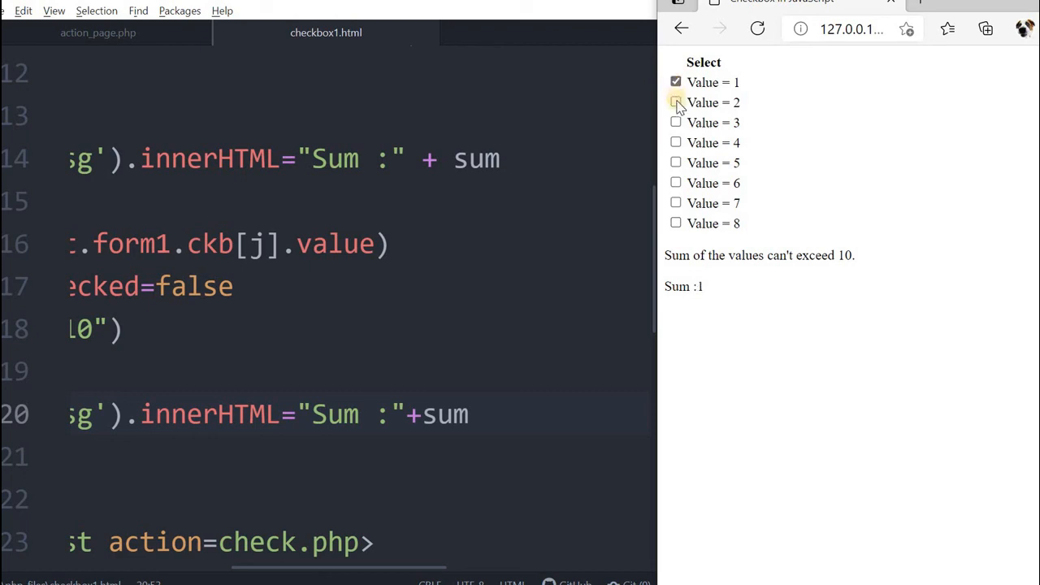
left_click(676, 101)
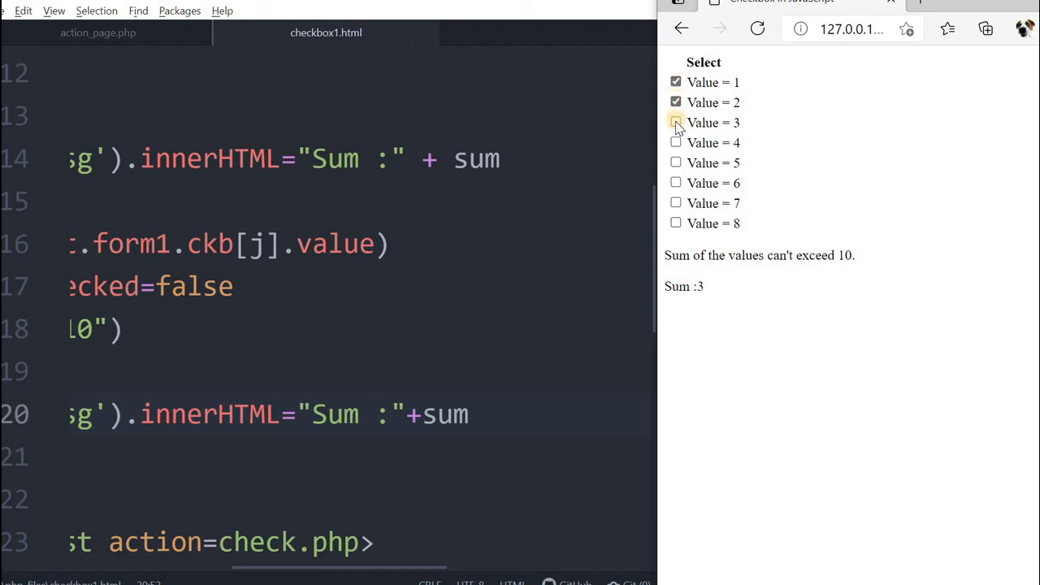
left_click(676, 122)
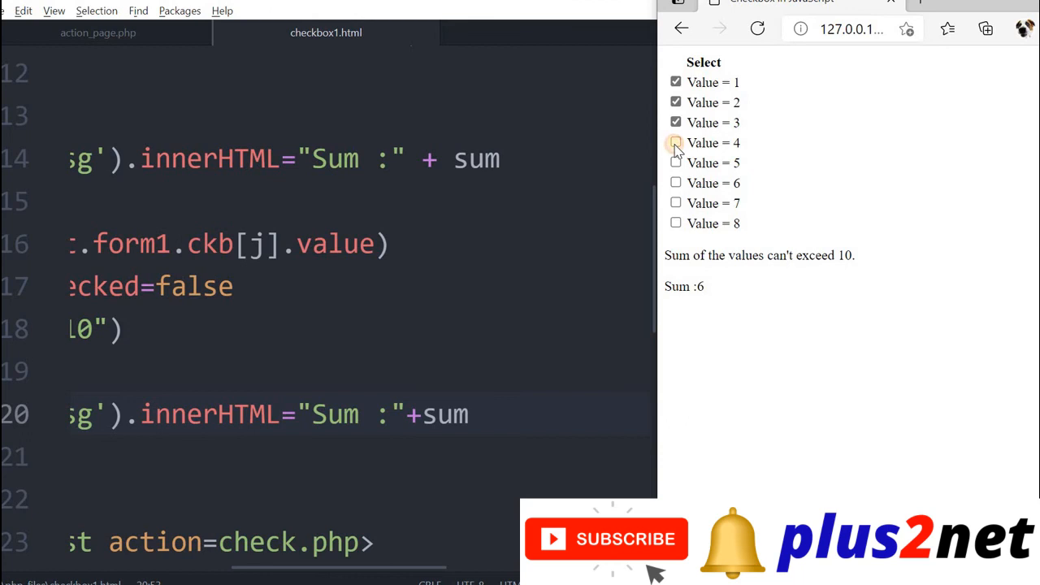
left_click(676, 143)
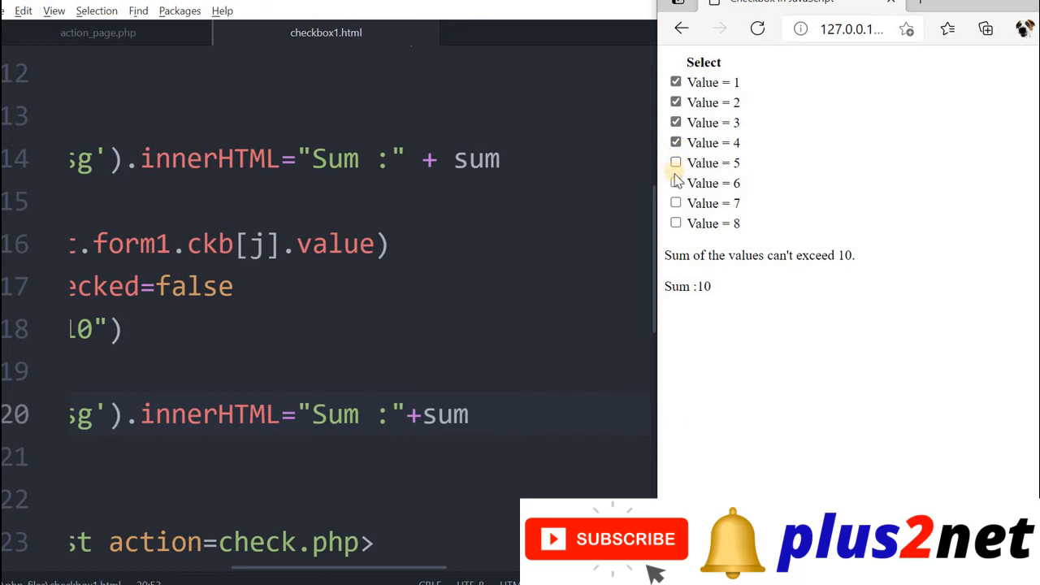
left_click(676, 163)
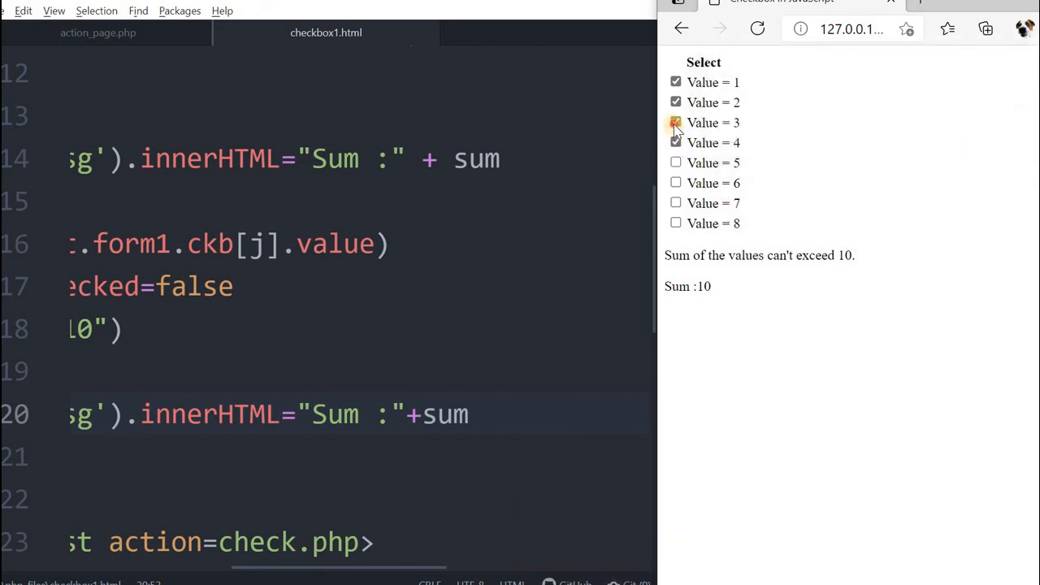
Untick Value 3, tick Value 5 and untick Value 2
left_click(676, 123)
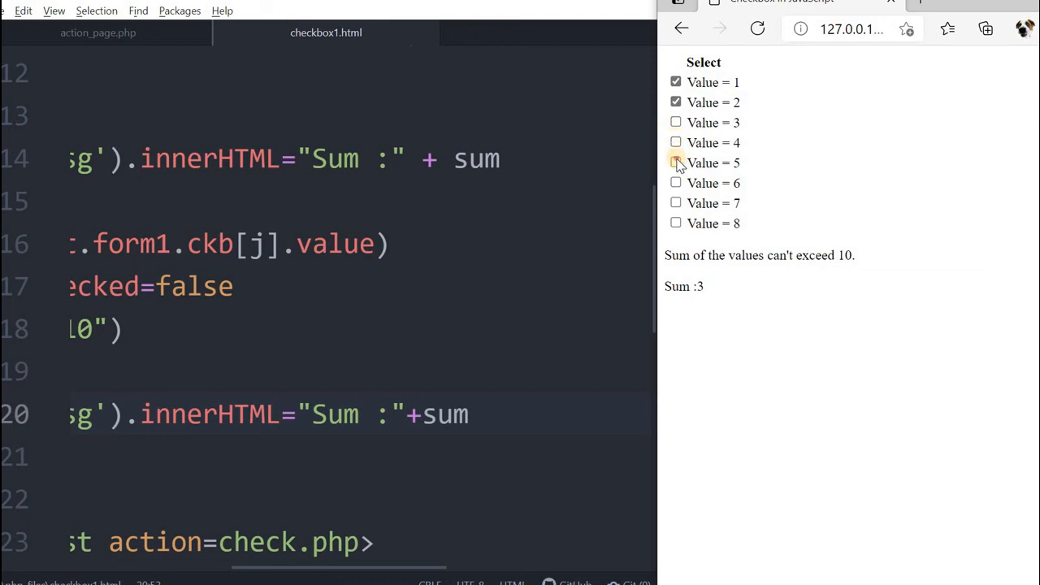
left_click(676, 163)
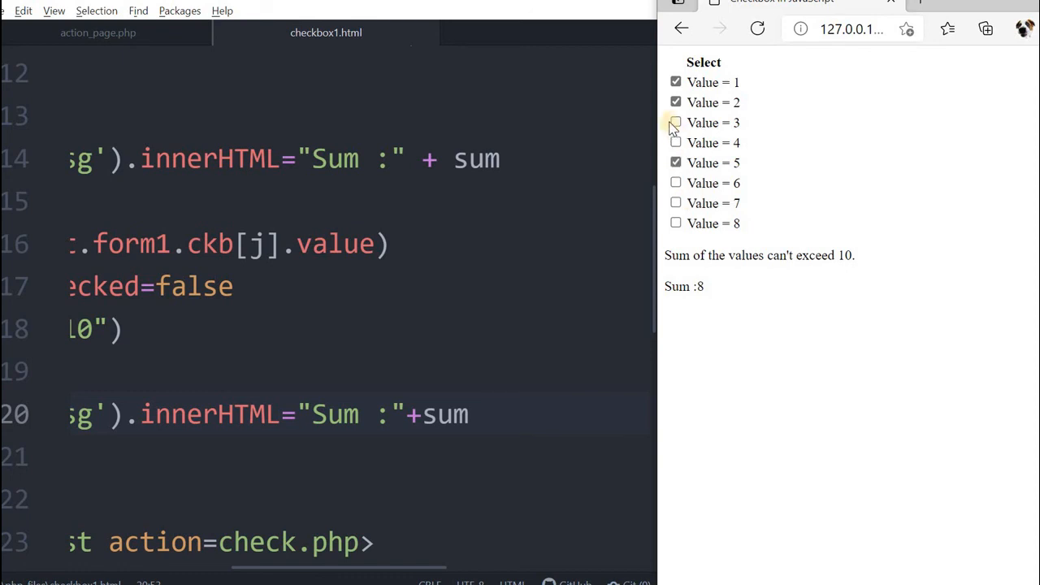
left_click(676, 101)
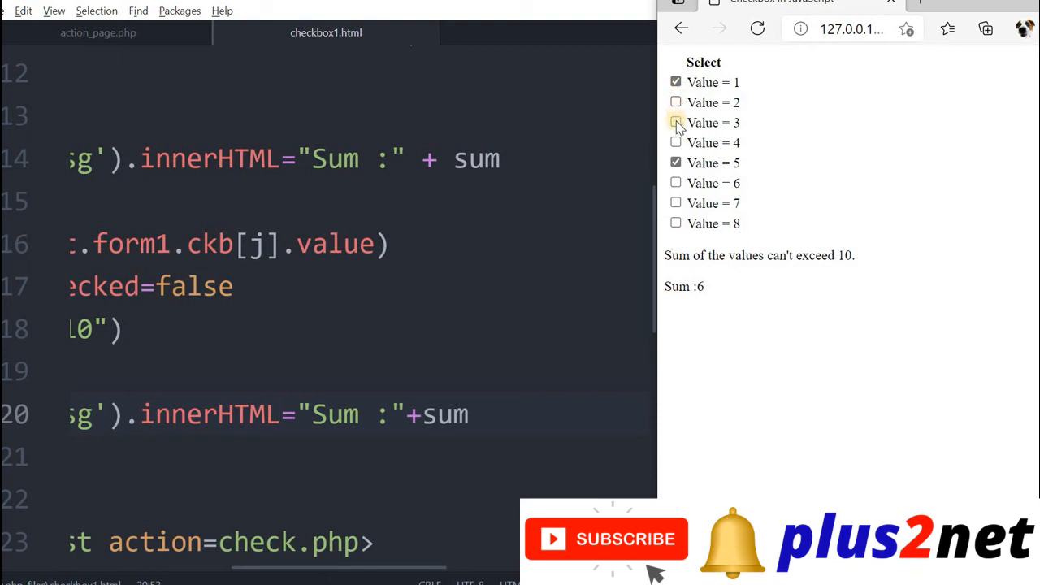
Tick Value 3 for Sum :9, try Value 4 past the limit and dismiss the warning
left_click(676, 124)
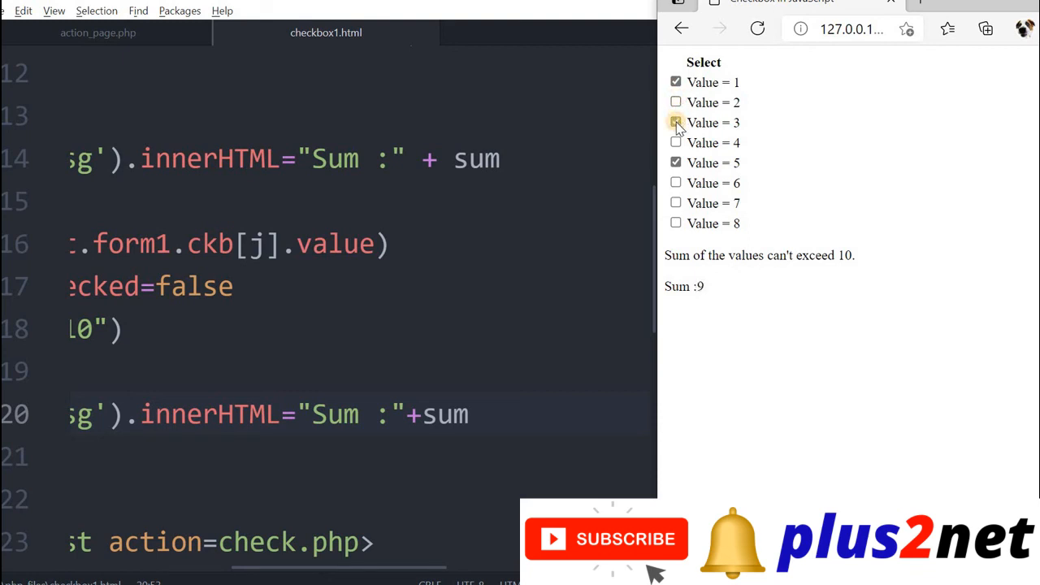
left_click(676, 122)
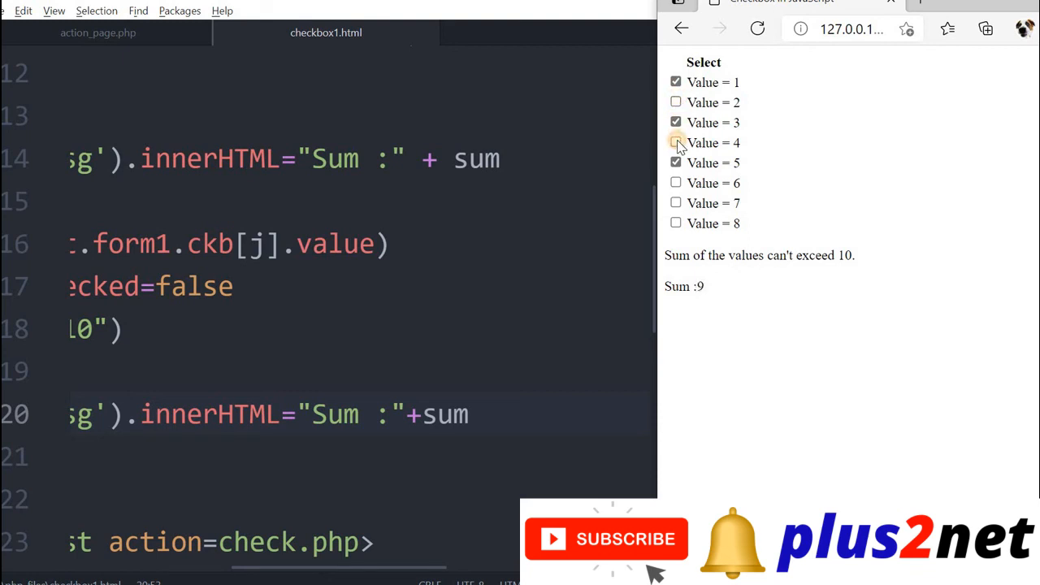
left_click(677, 143)
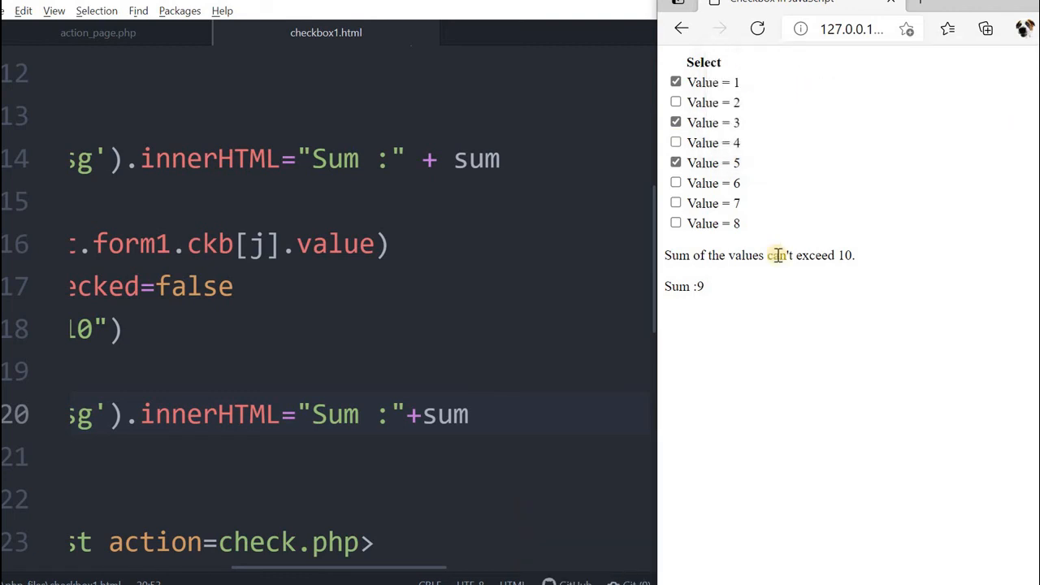